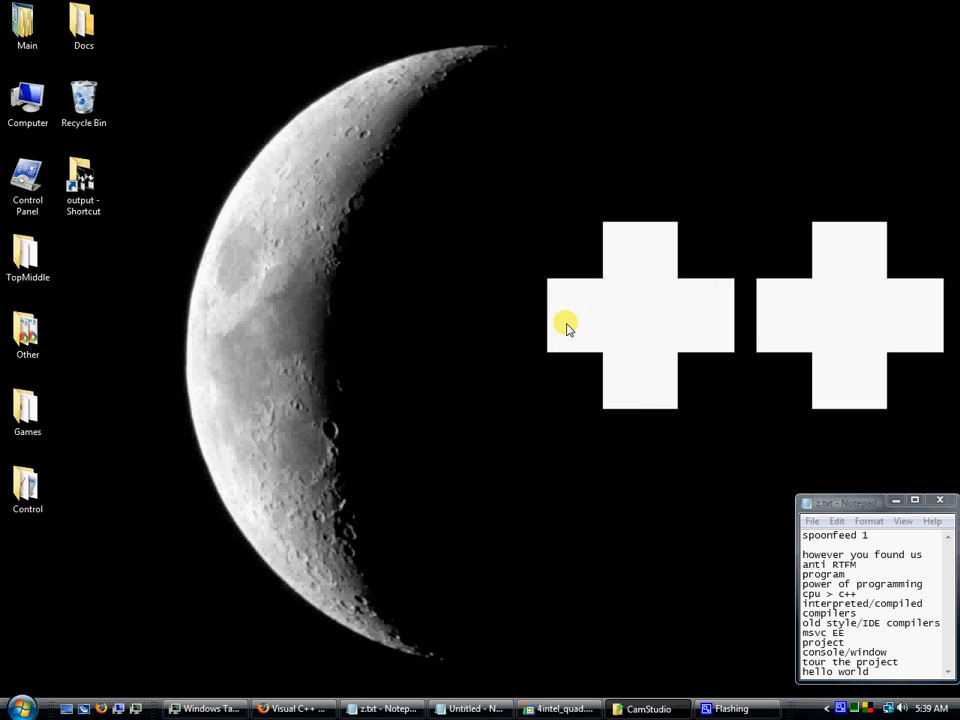
Step: Highlight the first talking points in the outline and bring up the Start menu
{"action": "left_click_drag", "start_coordinate": [804, 536], "coordinate": [856, 592]}
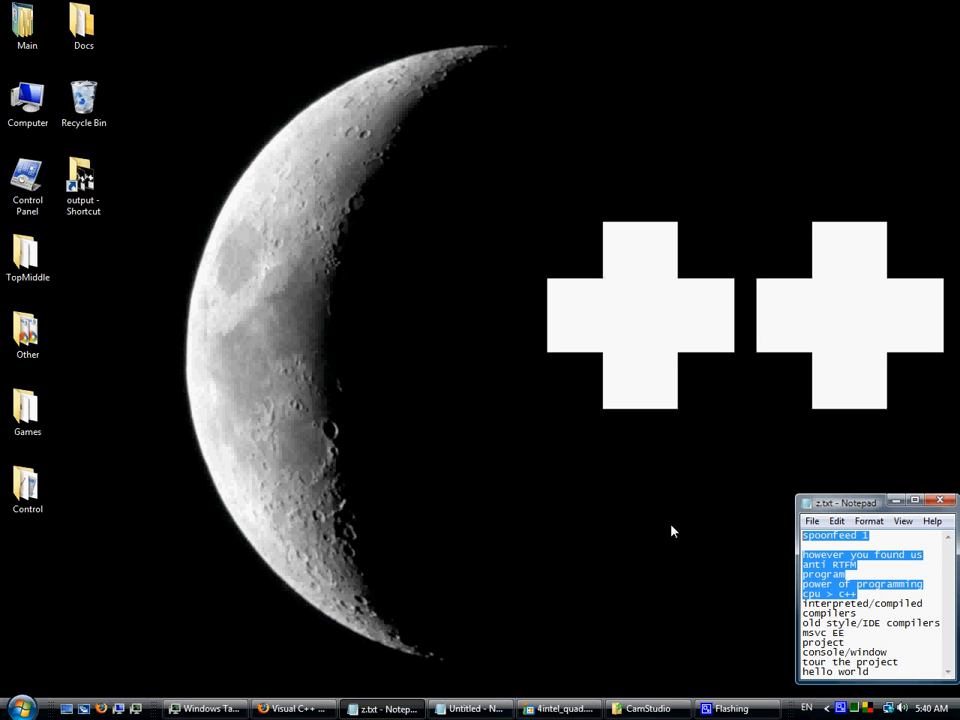
{"action": "mouse_move", "coordinate": [758, 518]}
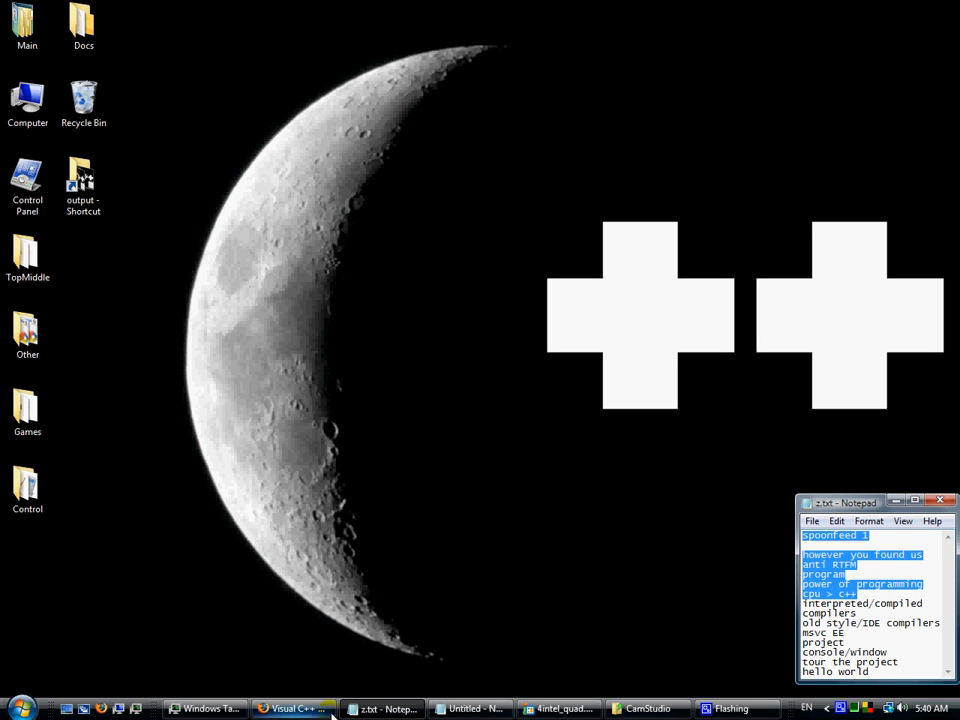
{"action": "left_click", "coordinate": [16, 708]}
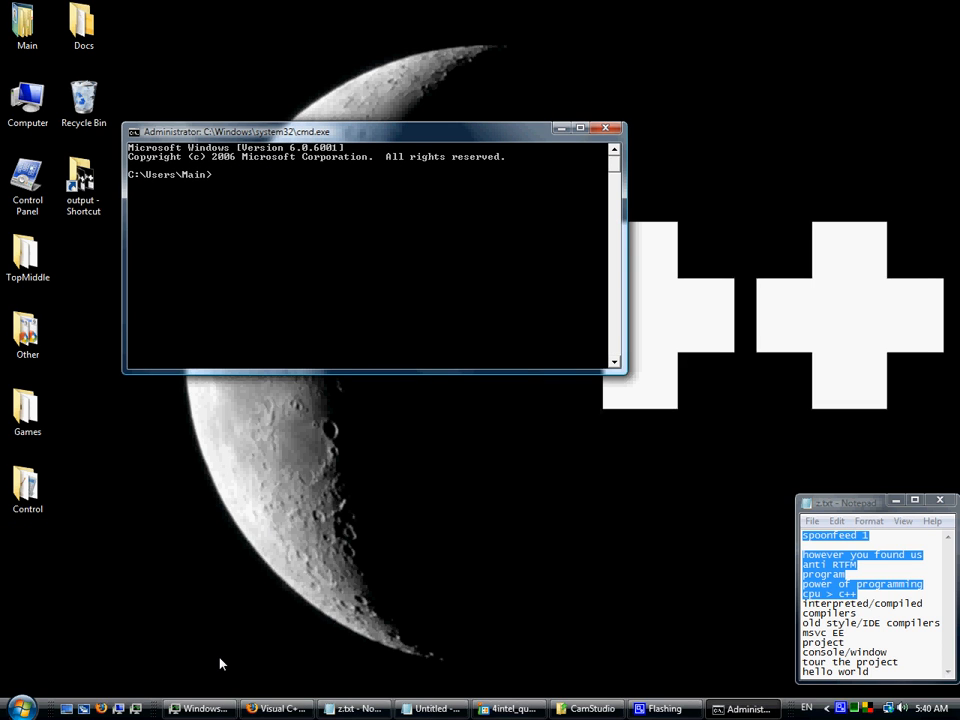
Step: Run nonsense commands 'dkfsjgsjdhfksjd' and 'jsdfhkjhdf', see them rejected, then close the prompt
{"action": "type", "text": "dkfsjgsjdhfksjdfh"}
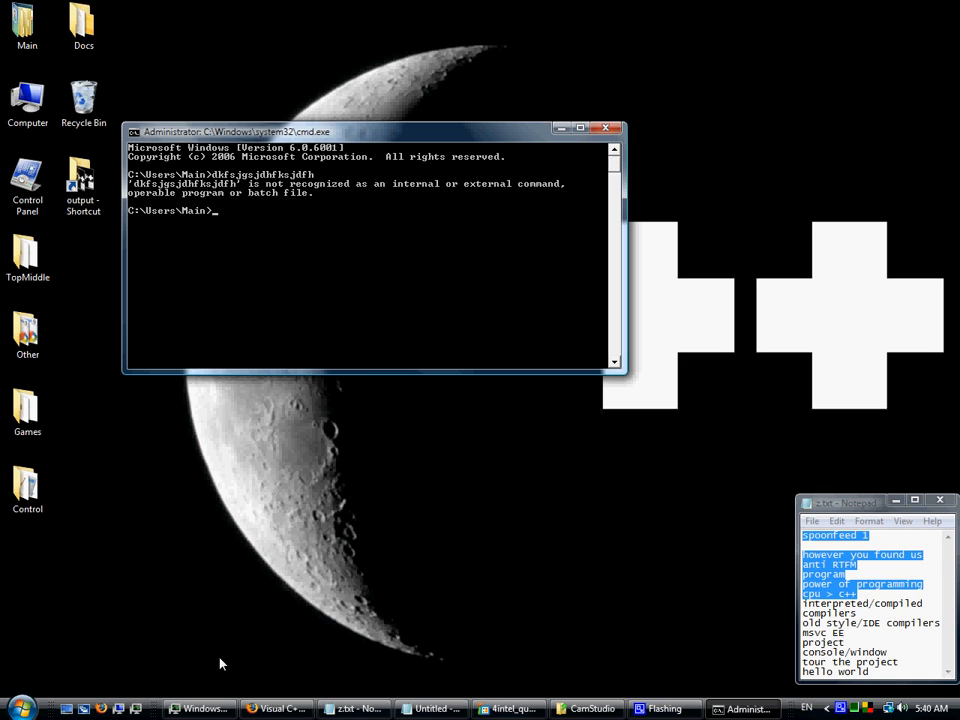
{"action": "type", "text": "jsdfhkjhdf"}
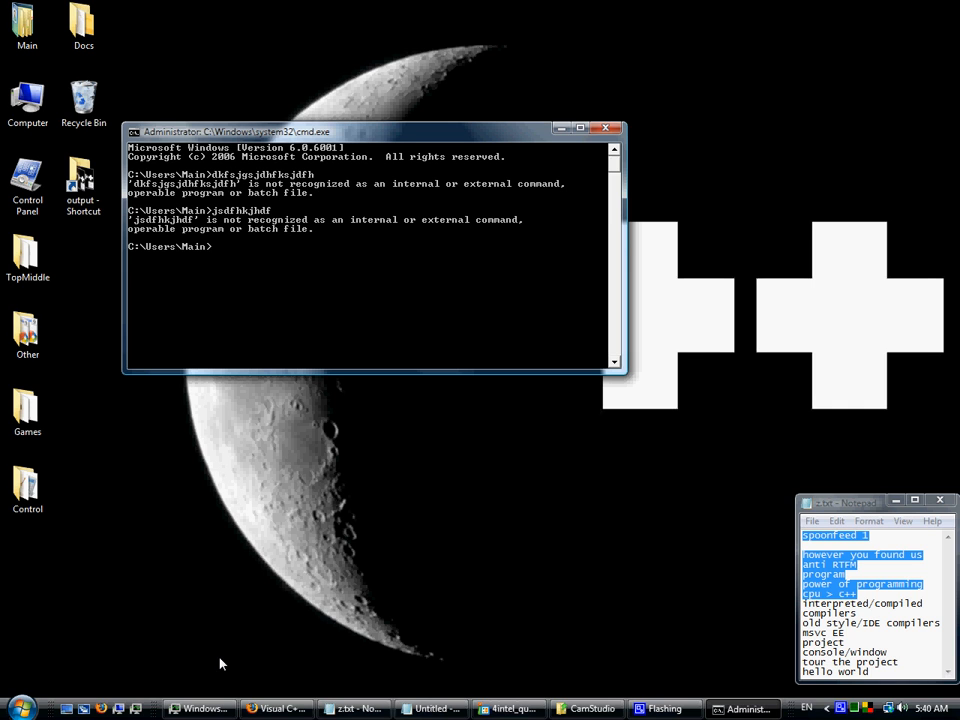
{"action": "left_click", "coordinate": [604, 128]}
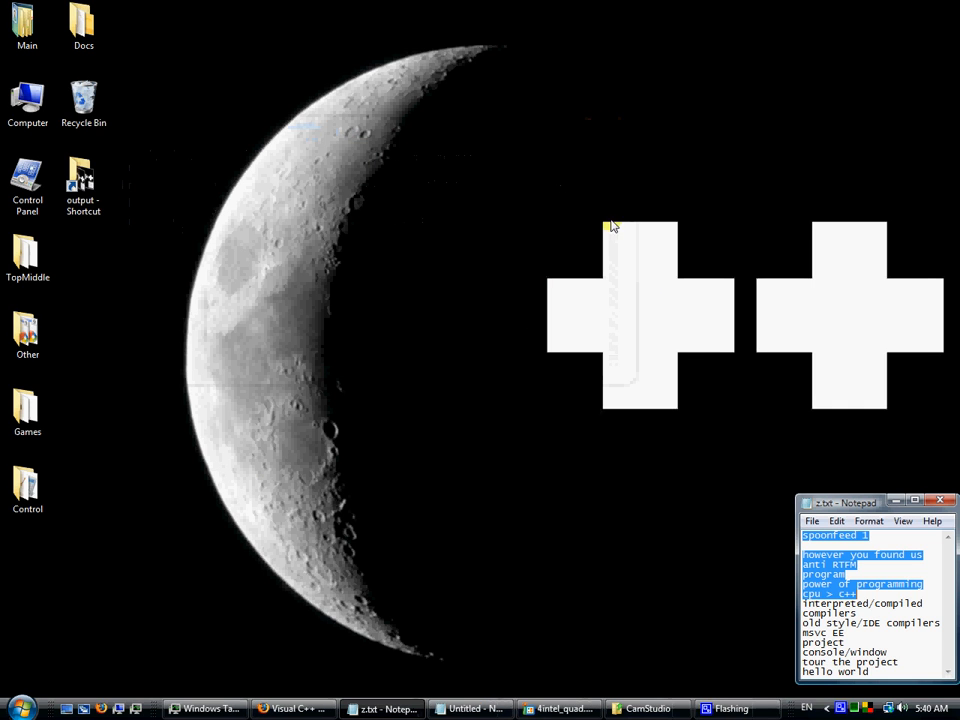
Step: Write 'if while' followed by gibberish 'iudsfhsdjfhlksjdfhl' in a blank note
{"action": "left_click", "coordinate": [470, 708]}
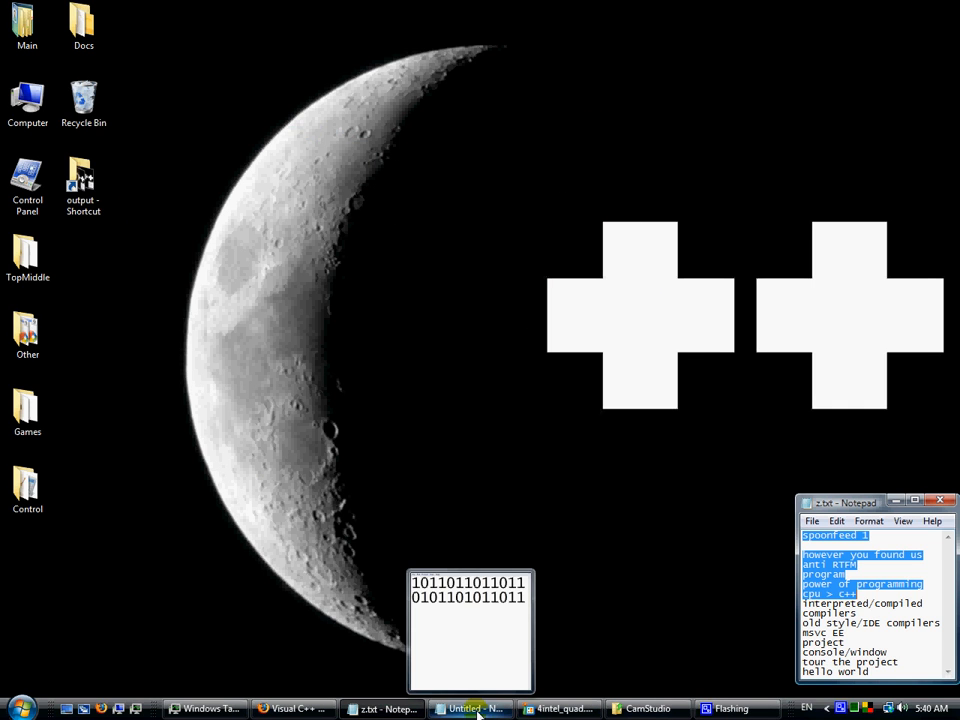
{"action": "left_click", "coordinate": [470, 708]}
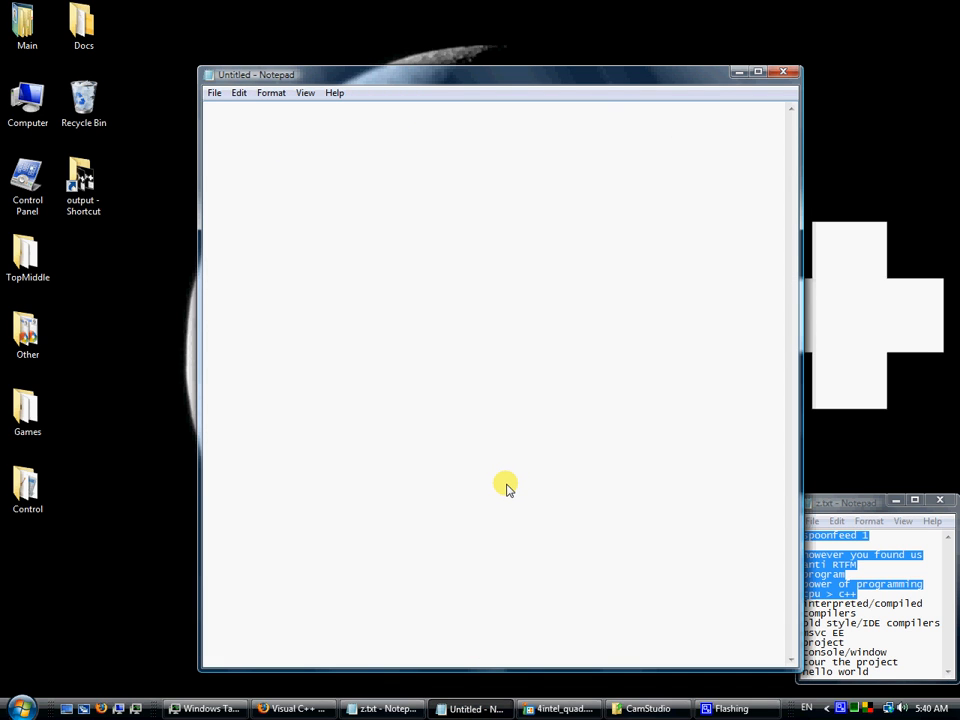
{"action": "type", "text": "if while"}
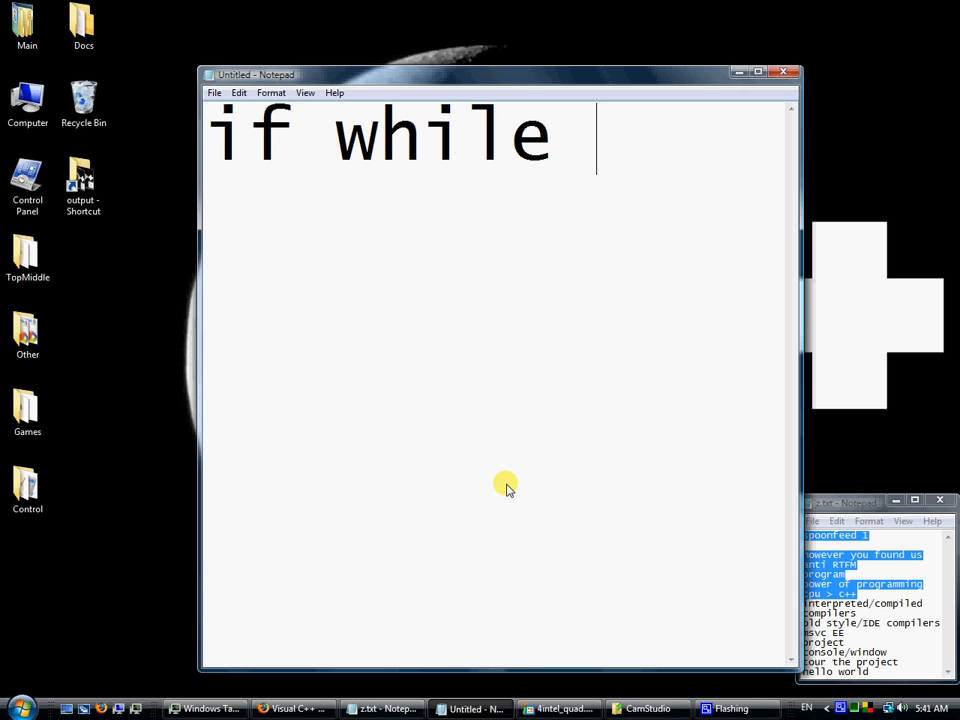
{"action": "type", "text": "w"}
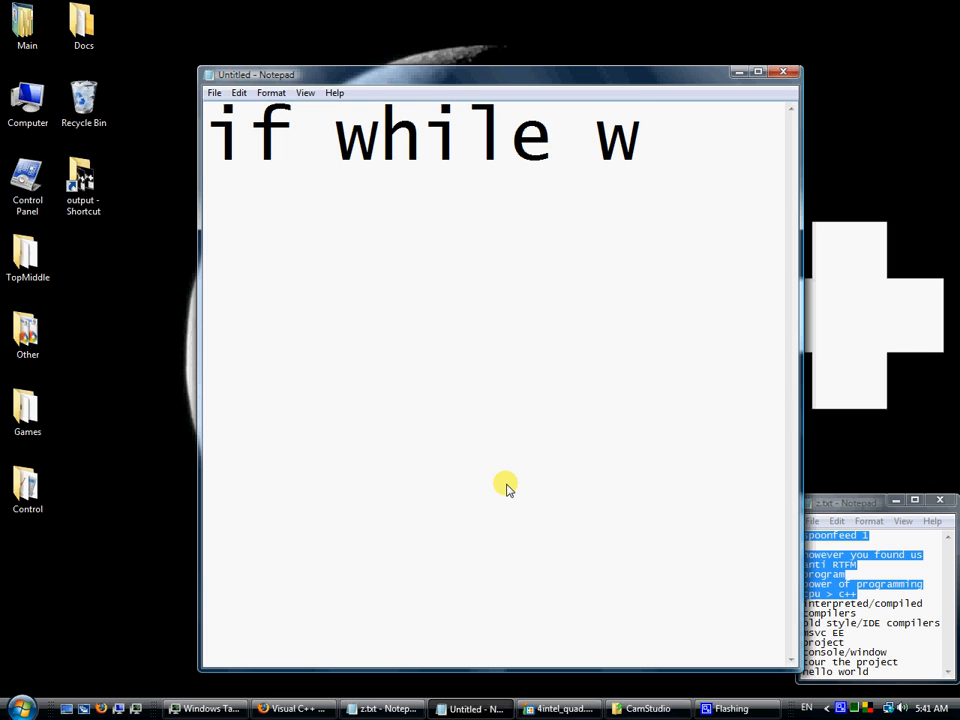
{"action": "key", "text": "Backspace"}
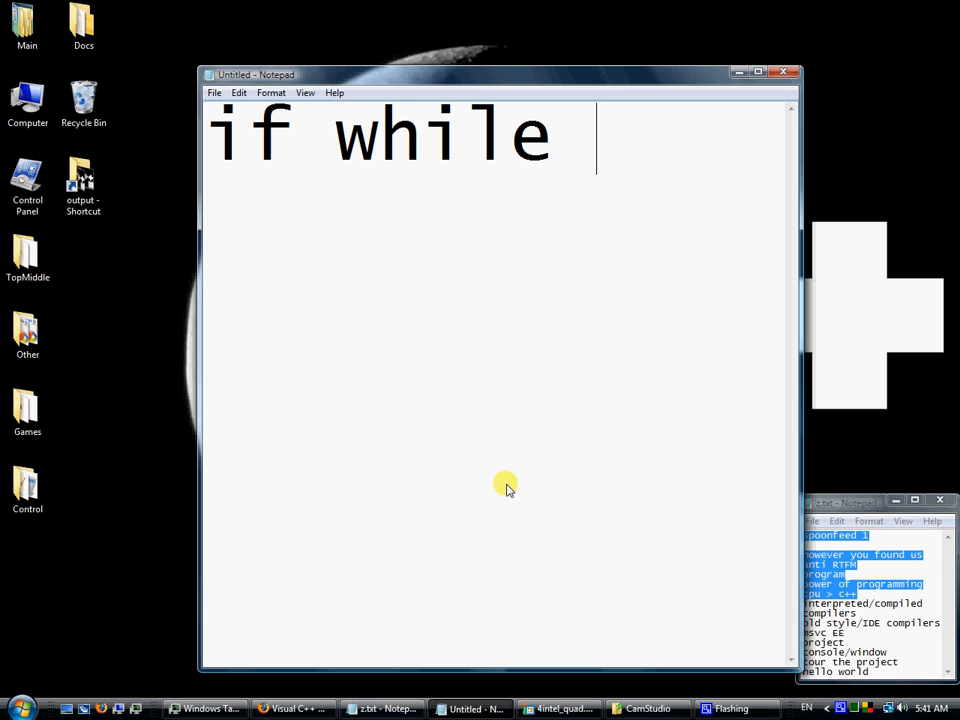
{"action": "type", "text": "iudsfhsdjfhlksjdfhl"}
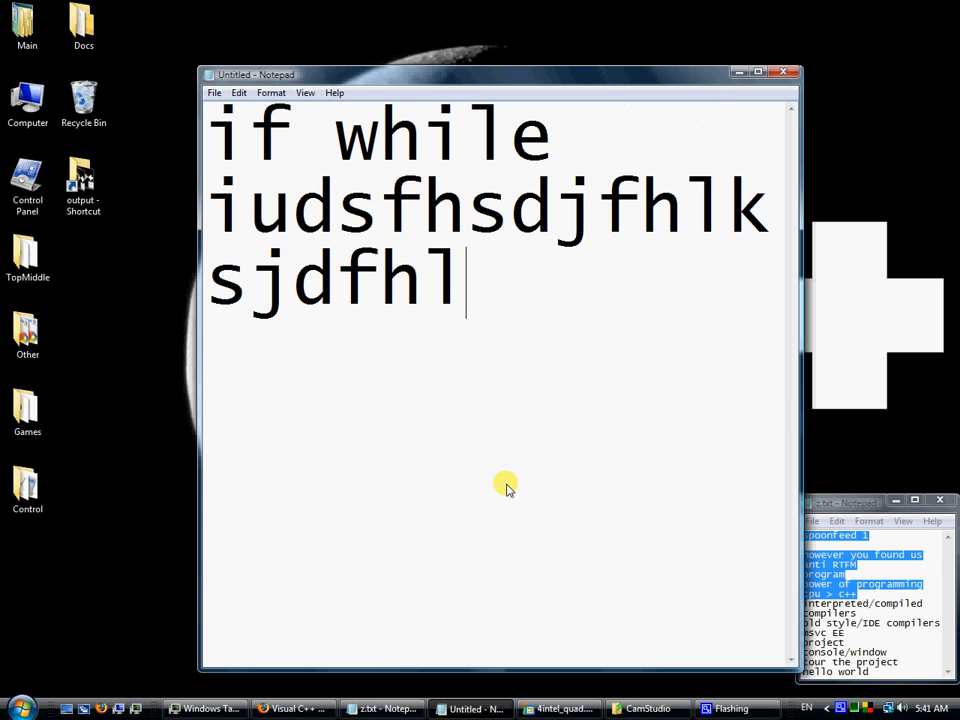
Step: Fill another note with nonsense letters, then minimize both notes to show the desktop
{"action": "type", "text": "skjdflkfj"}
{"action": "type", "text": "asd"}
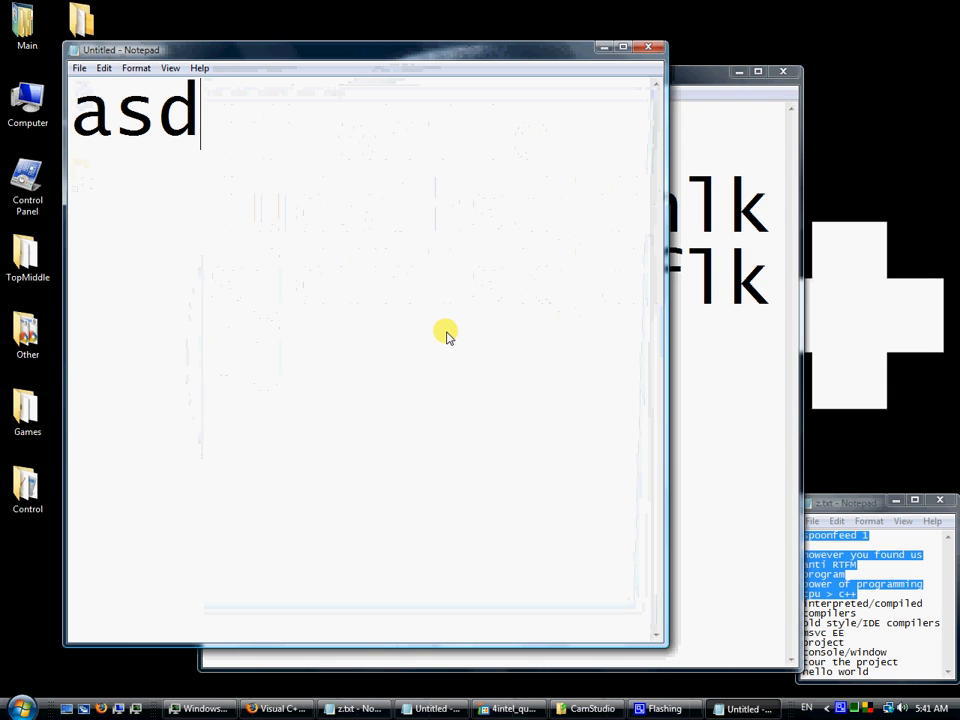
{"action": "type", "text": "fasdfasdfasdfasdfas"}
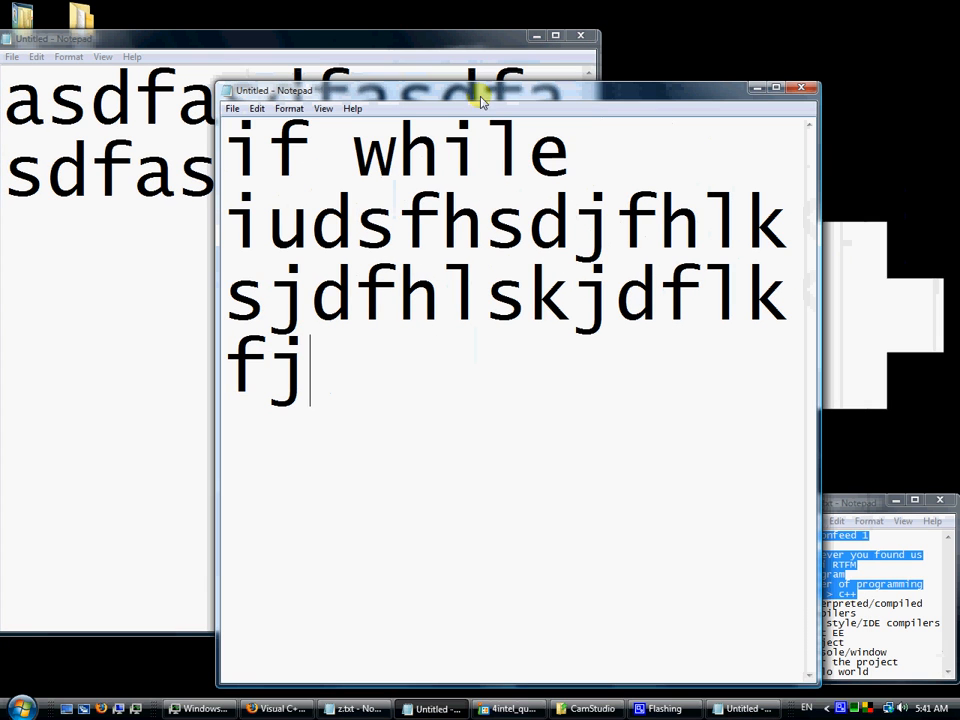
{"action": "mouse_move", "coordinate": [756, 88]}
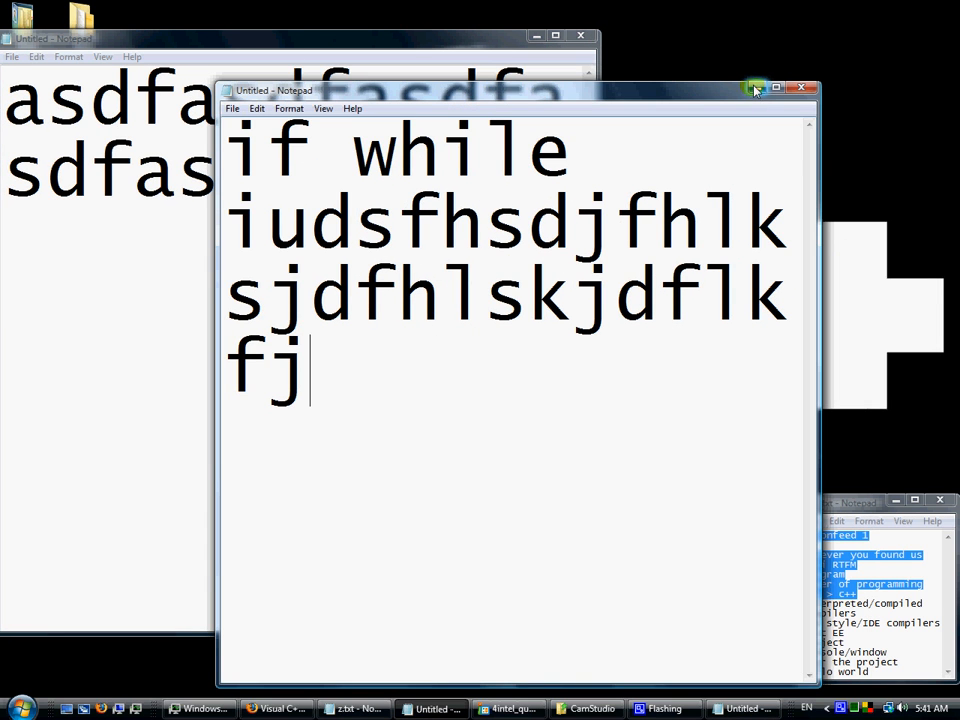
{"action": "mouse_move", "coordinate": [756, 88]}
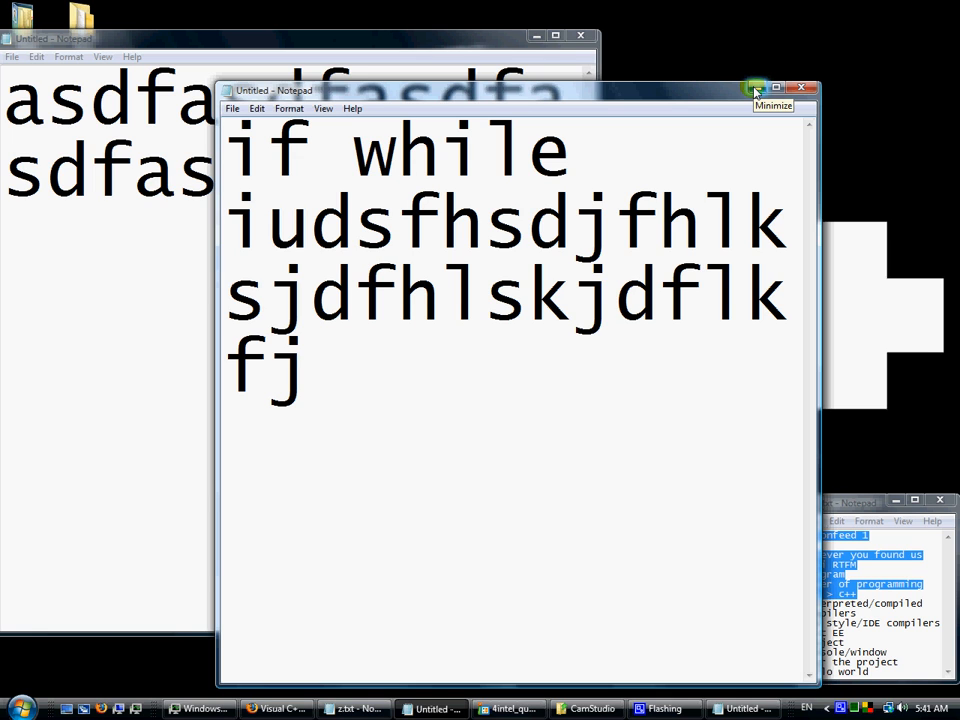
{"action": "left_click", "coordinate": [756, 88]}
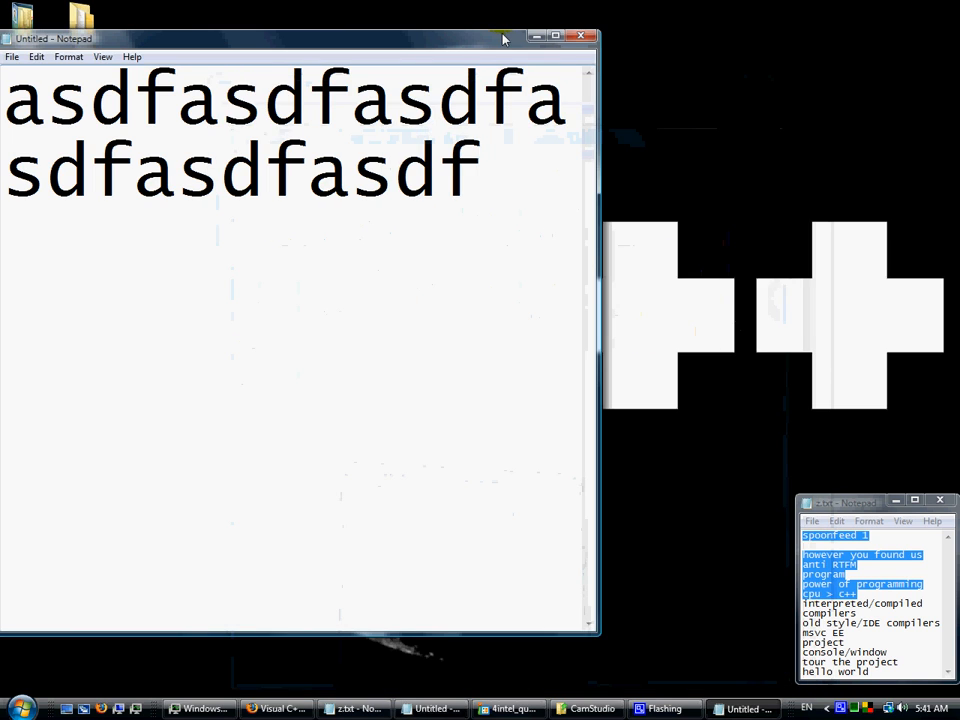
{"action": "left_click", "coordinate": [580, 36]}
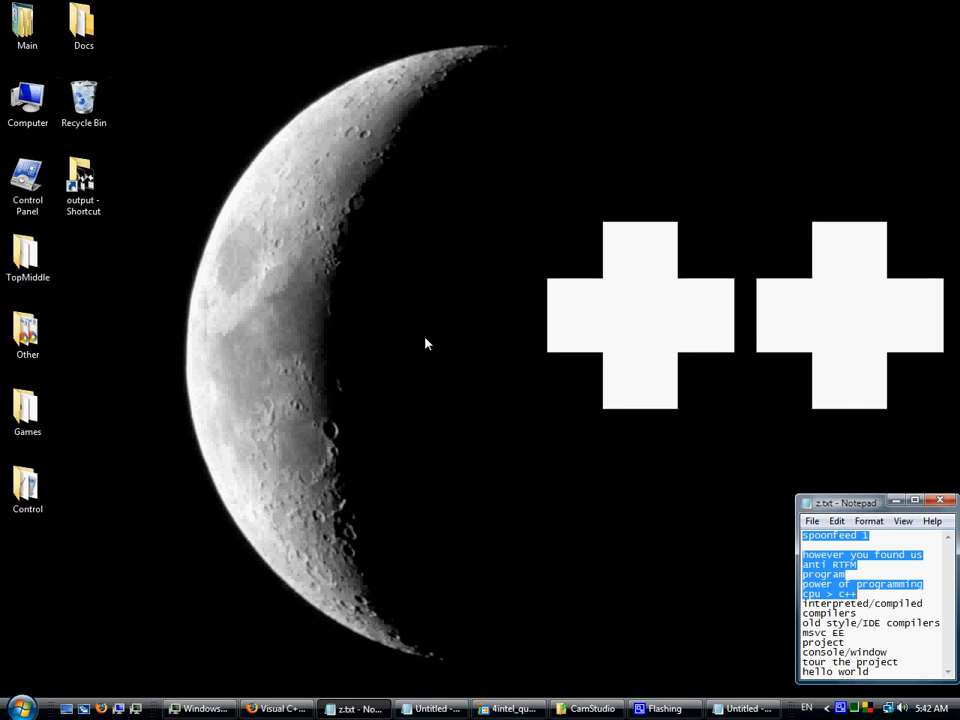
{"action": "mouse_move", "coordinate": [420, 332]}
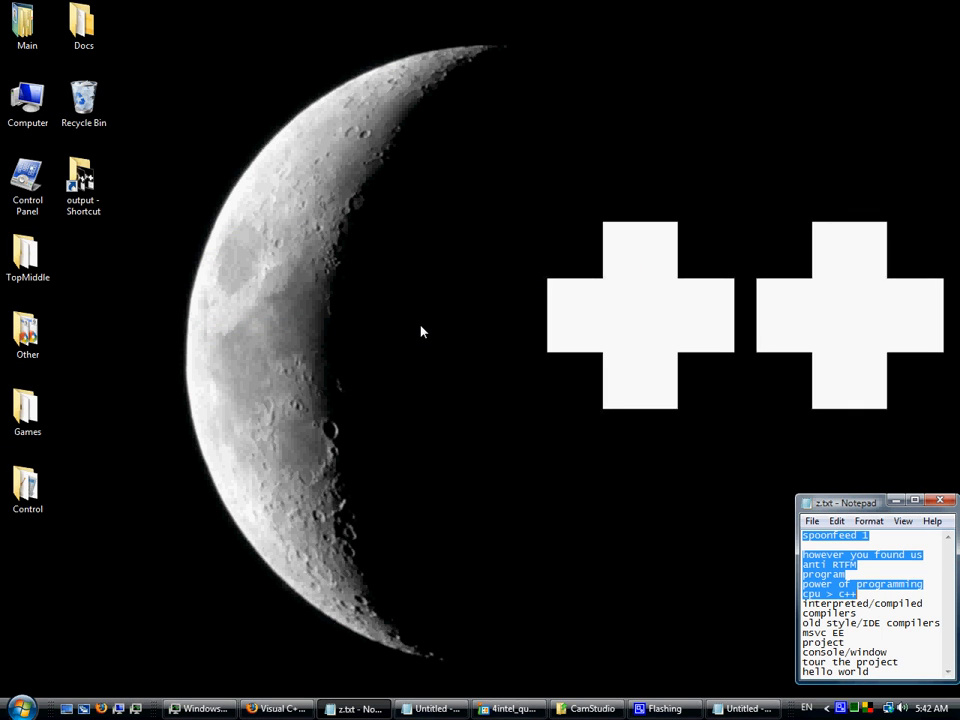
Step: Bring up the Start menu listing Notepad, Paint and Calculator
{"action": "left_click", "coordinate": [16, 708]}
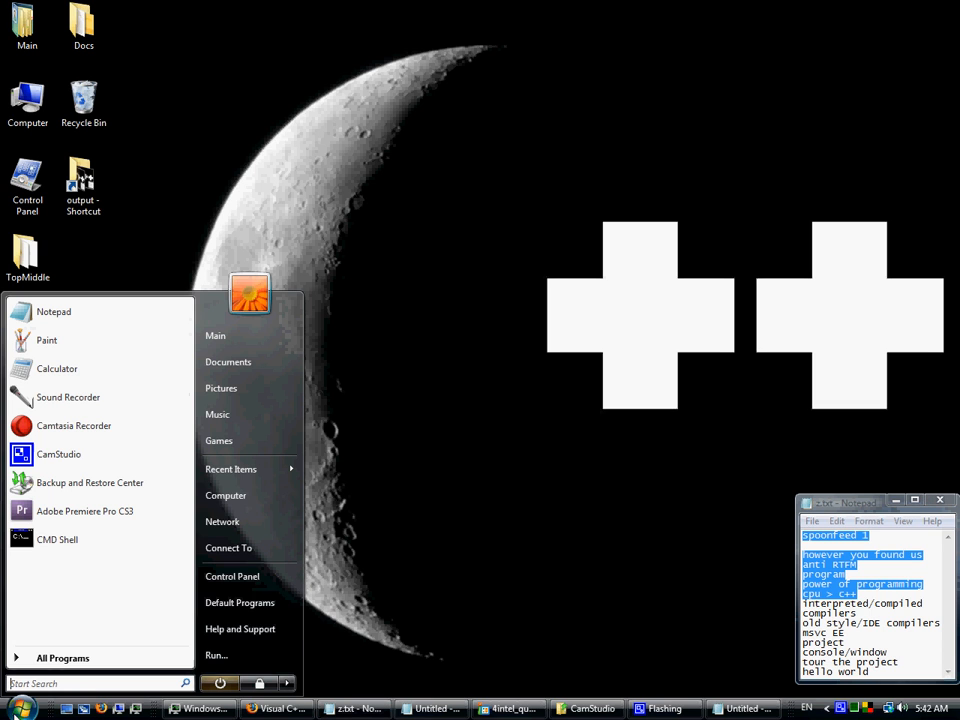
{"action": "mouse_move", "coordinate": [328, 508]}
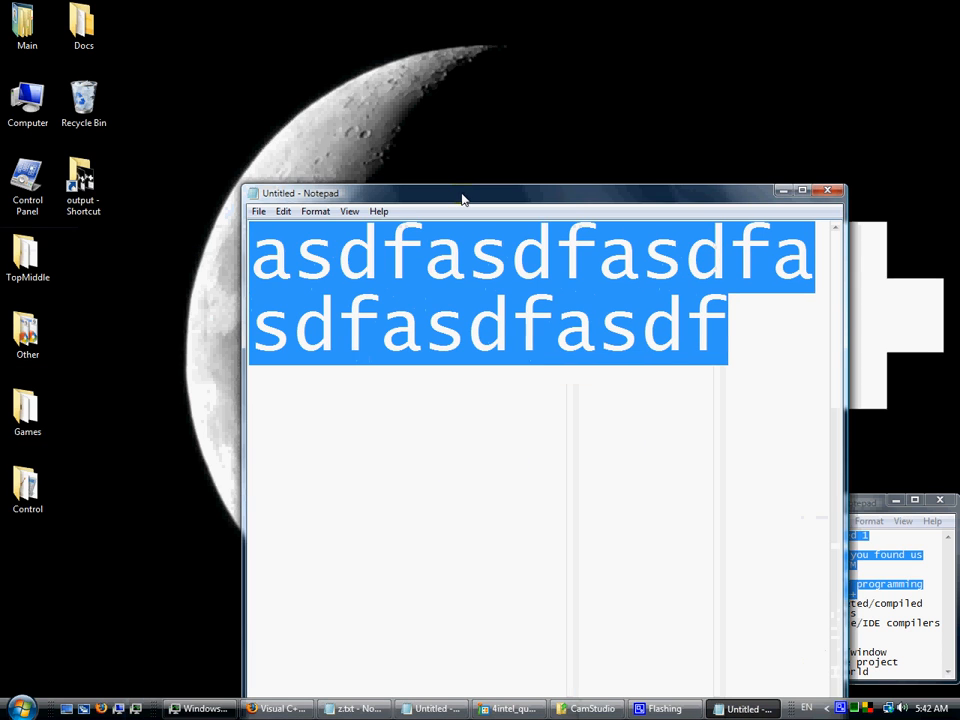
Step: Make the nonsense note read 'calculator.exe' and bring the 'if while' note back into view
{"action": "type", "text": ".exe"}
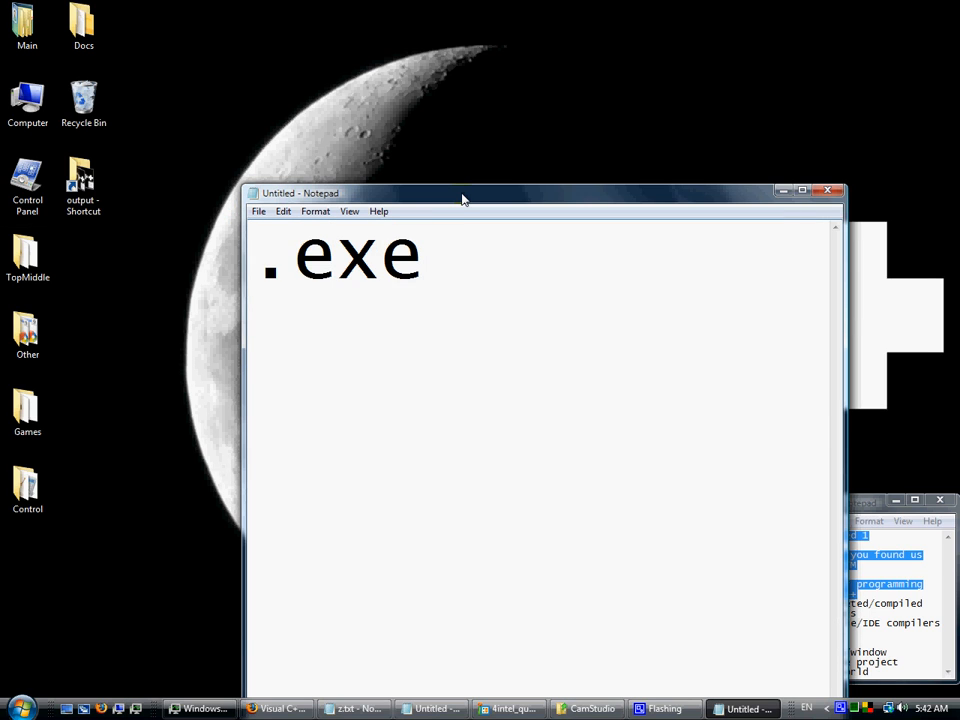
{"action": "type", "text": "calc"}
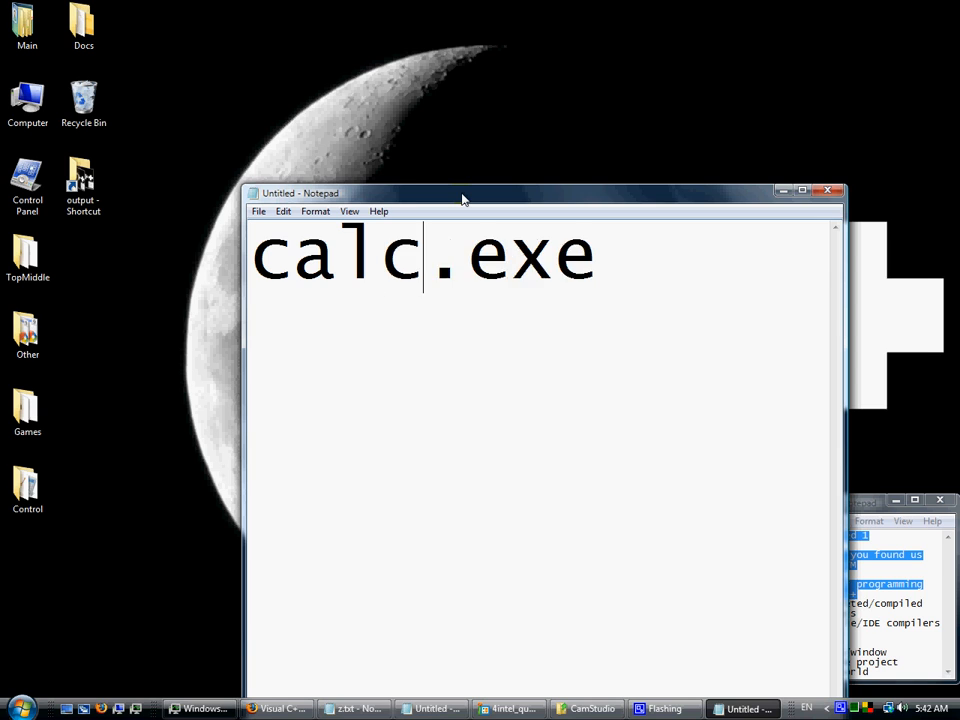
{"action": "type", "text": "ulator"}
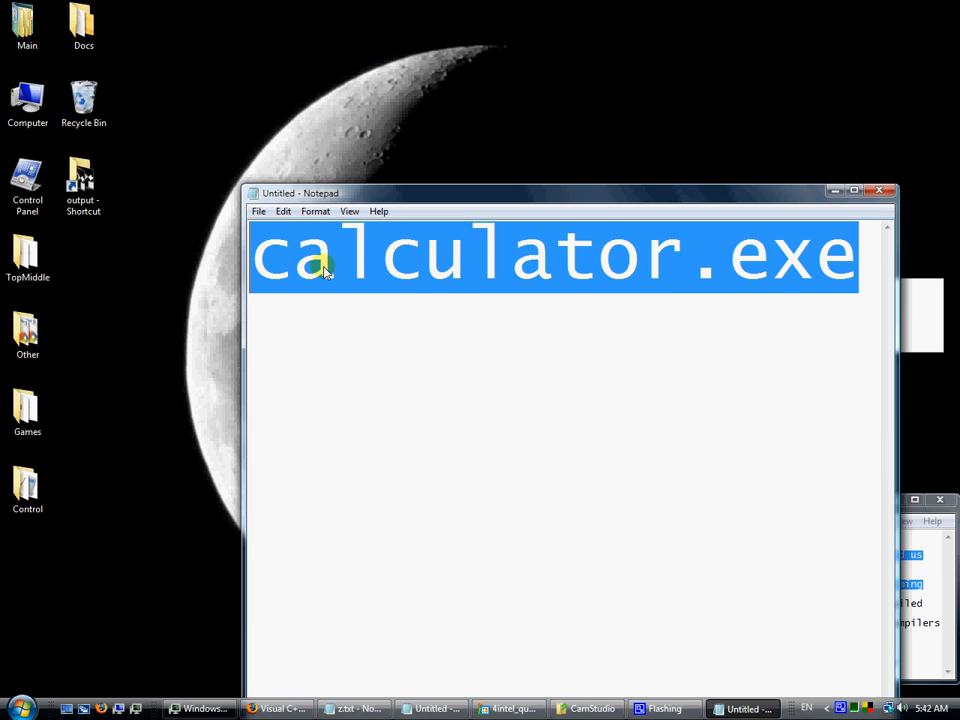
{"action": "left_click", "coordinate": [28, 104]}
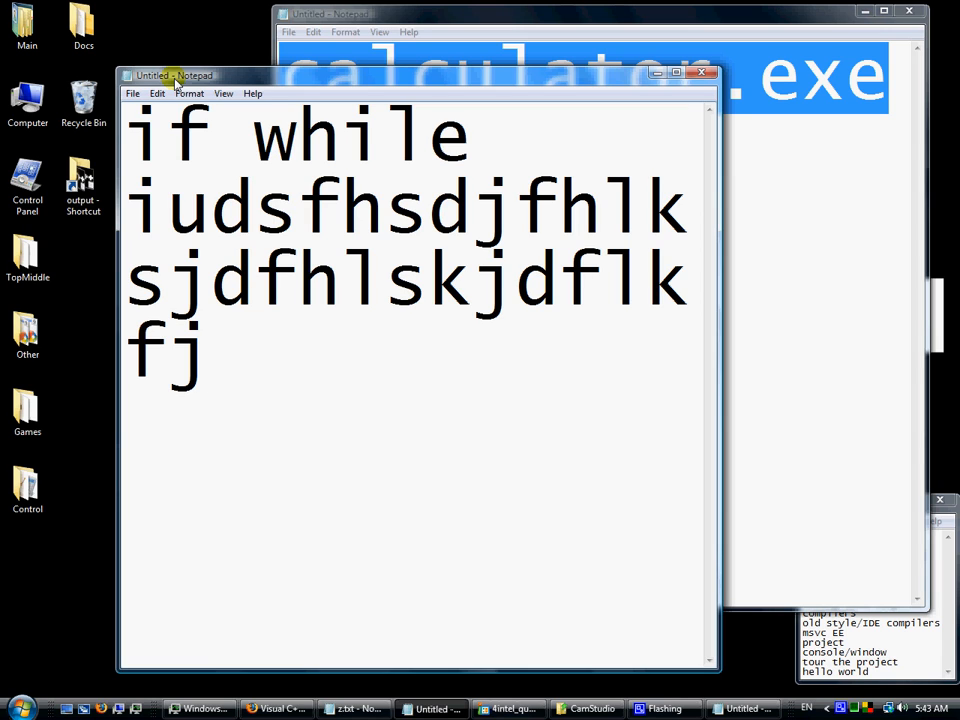
{"action": "mouse_move", "coordinate": [788, 164]}
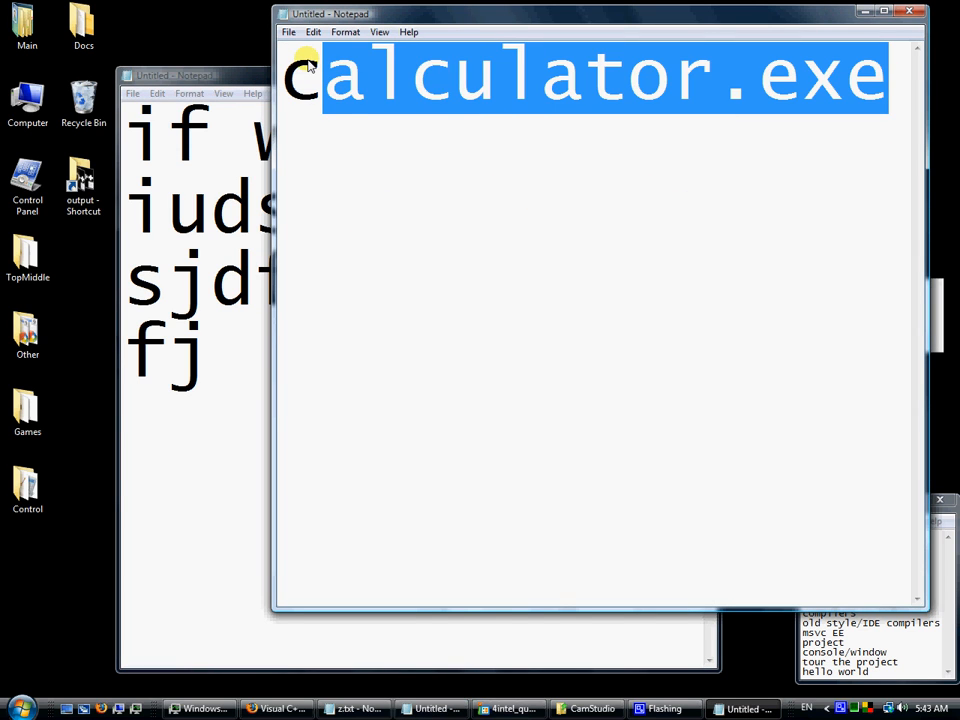
Step: Write 'compiler', replace it with '.exe', then minimize the notes to reveal the desktop
{"action": "type", "text": "compiler"}
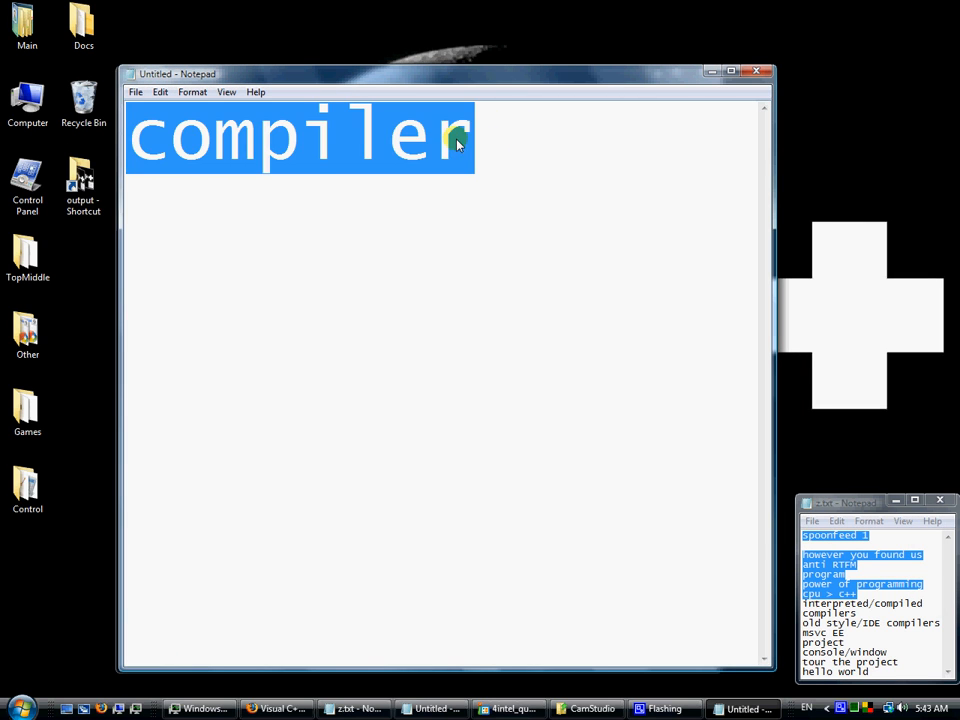
{"action": "key", "text": "Delete"}
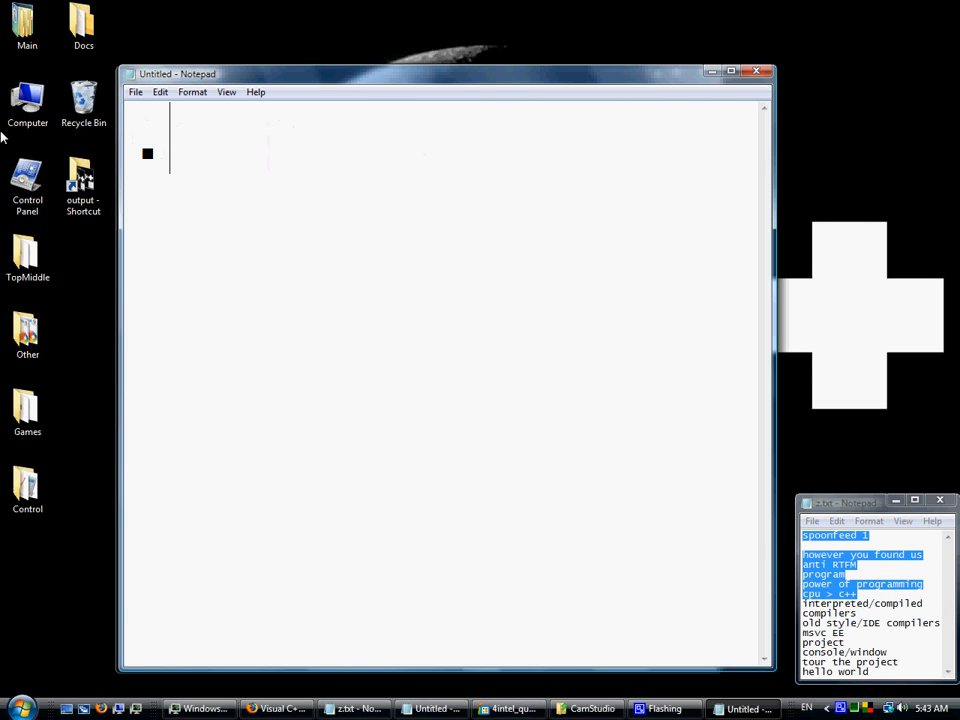
{"action": "type", "text": ".exe"}
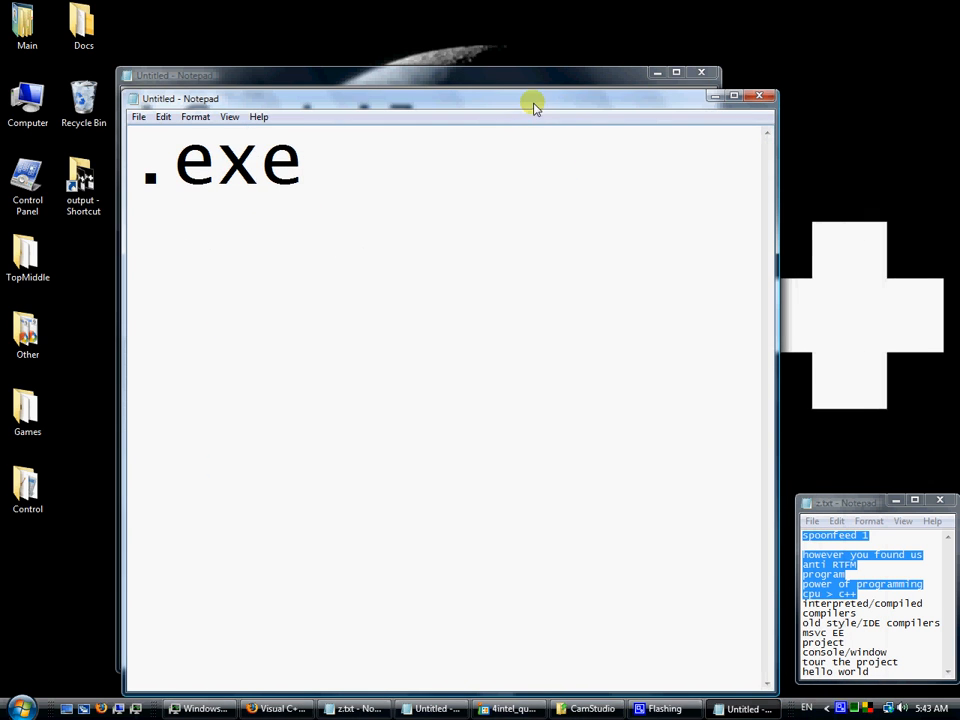
{"action": "mouse_move", "coordinate": [544, 110]}
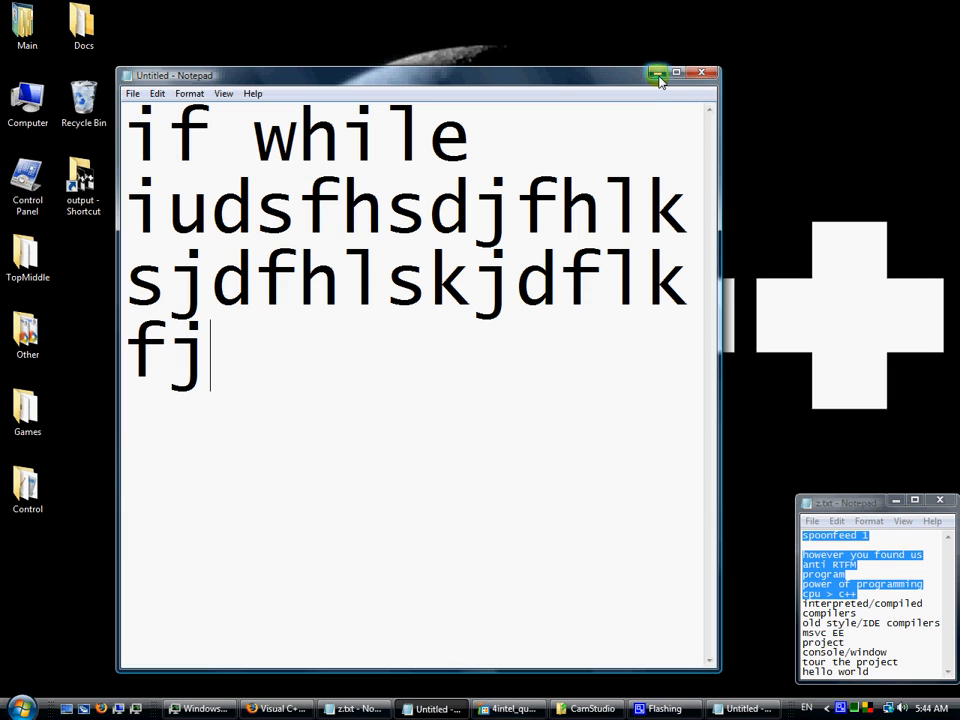
{"action": "mouse_move", "coordinate": [658, 76]}
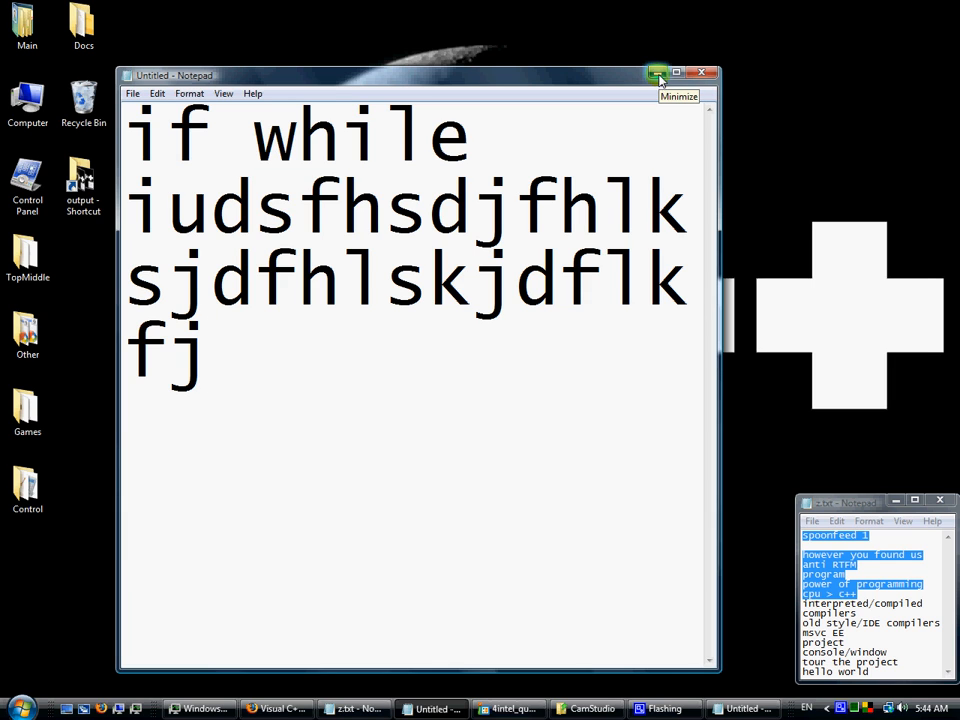
{"action": "left_click", "coordinate": [658, 74]}
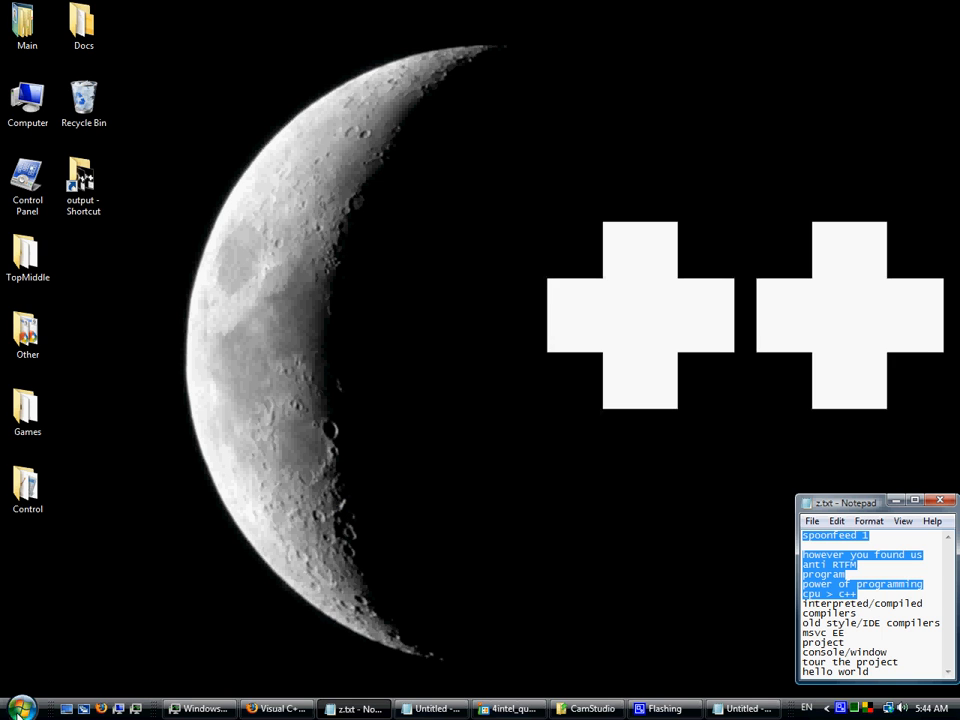
{"action": "left_click", "coordinate": [16, 708]}
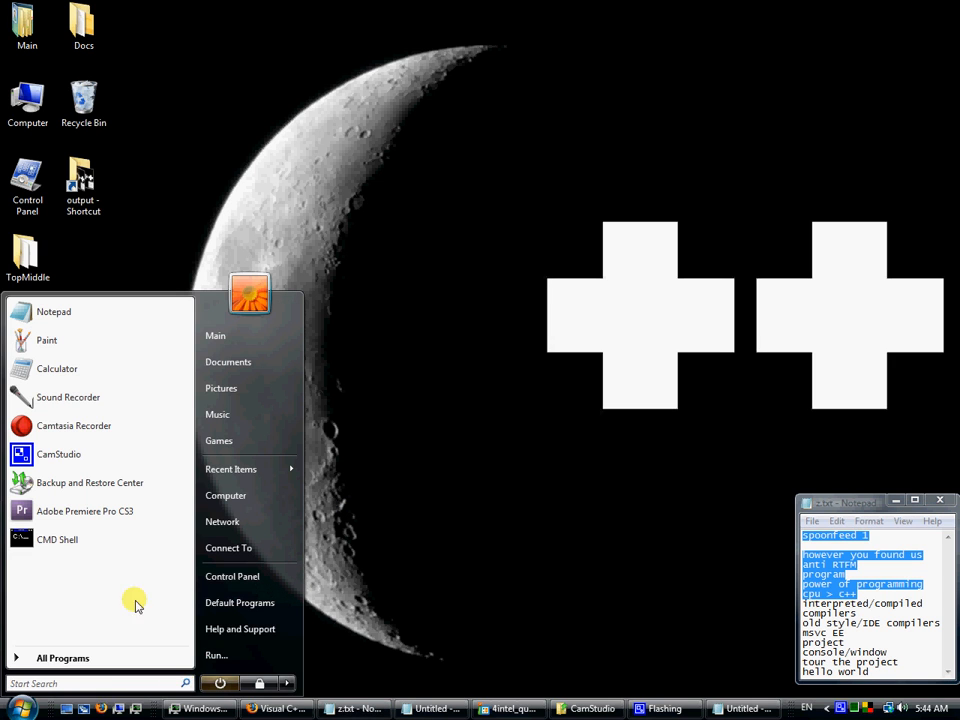
{"action": "left_click", "coordinate": [56, 540]}
{"action": "type", "text": "g"}
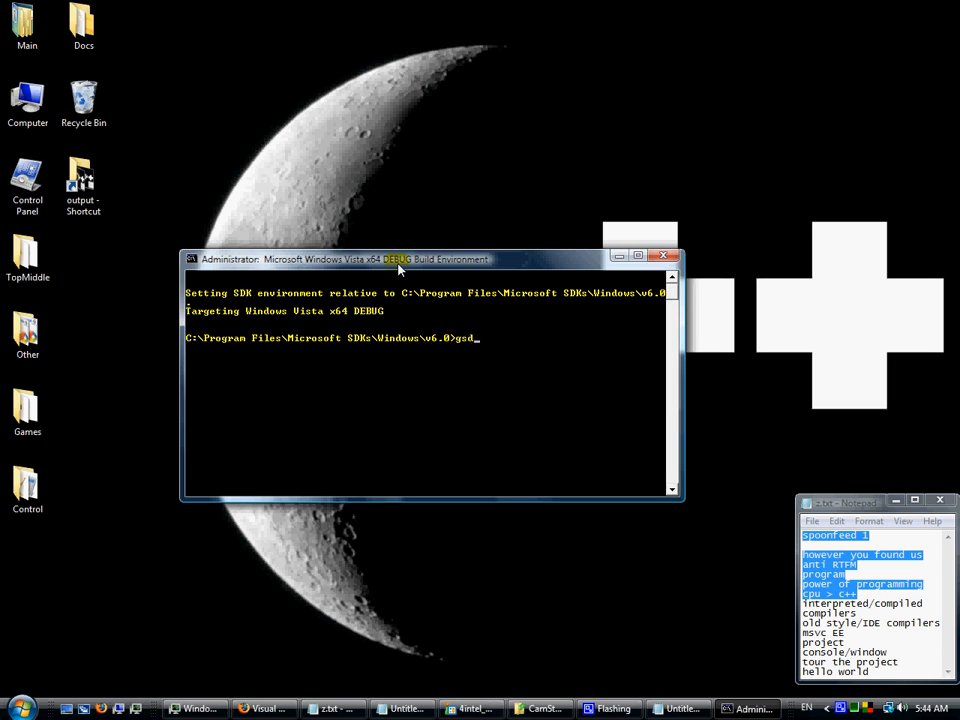
{"action": "type", "text": "sdfgsdfg"}
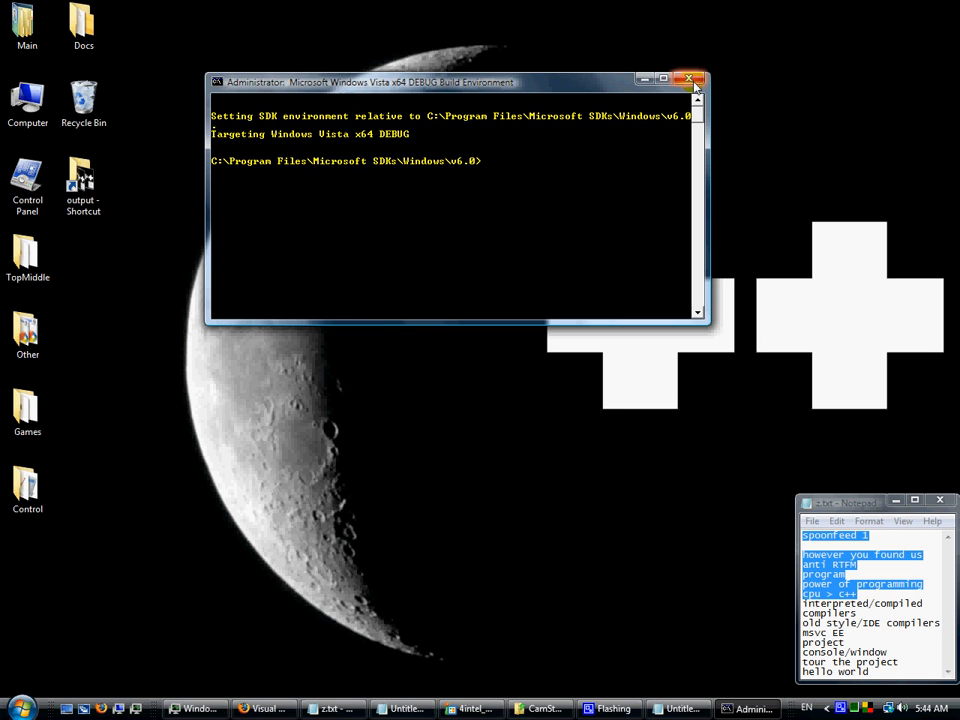
{"action": "mouse_move", "coordinate": [696, 84]}
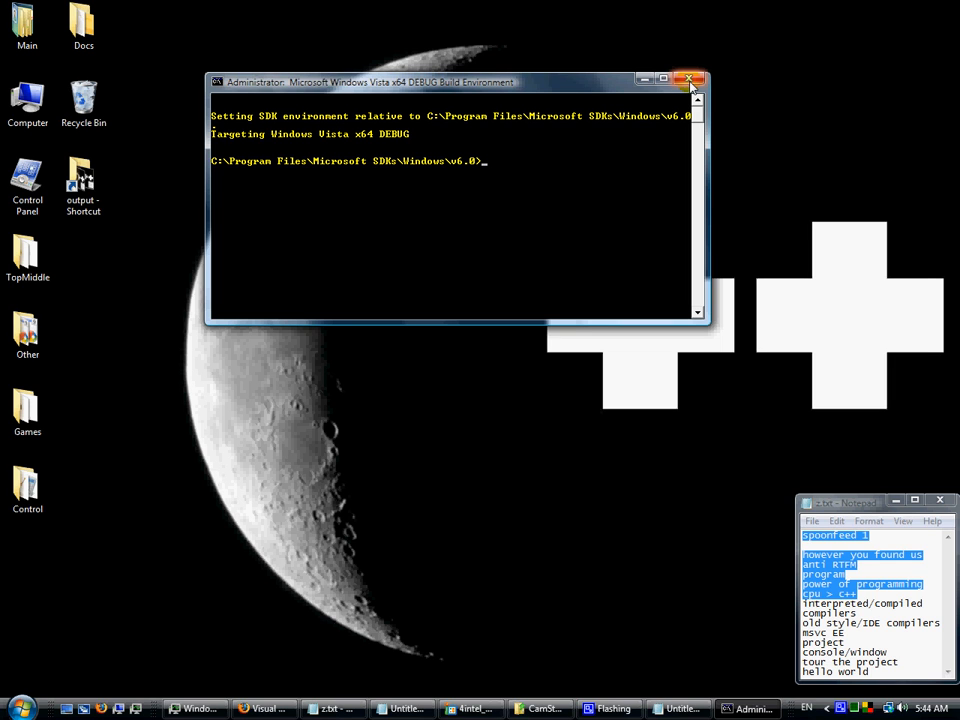
{"action": "left_click", "coordinate": [688, 80]}
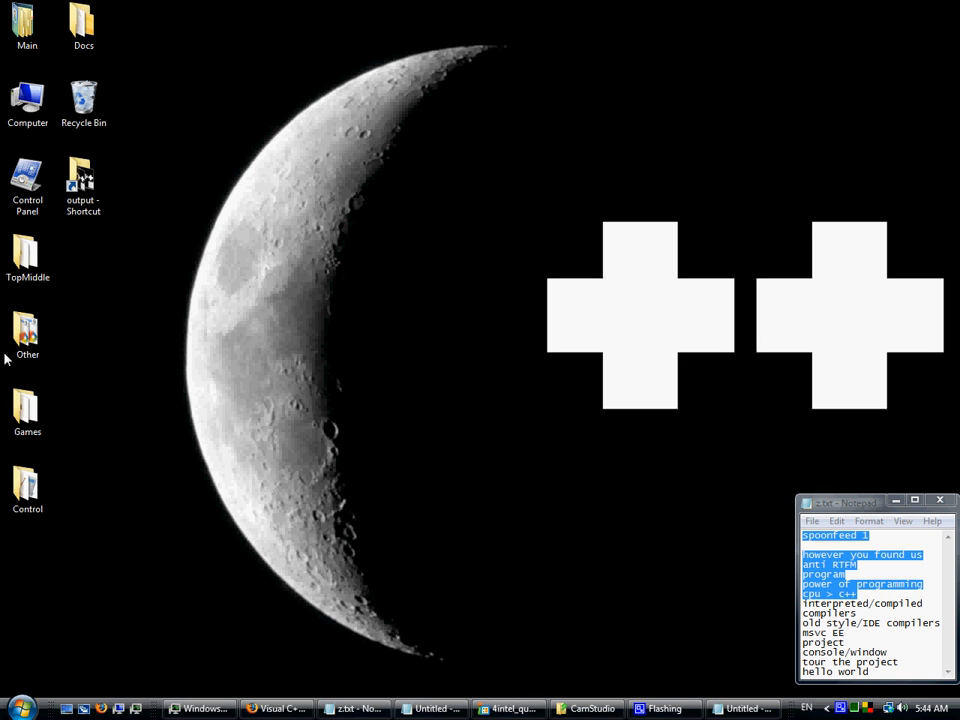
Step: Open the TopMiddle folder from the desktop
{"action": "left_click", "coordinate": [28, 24]}
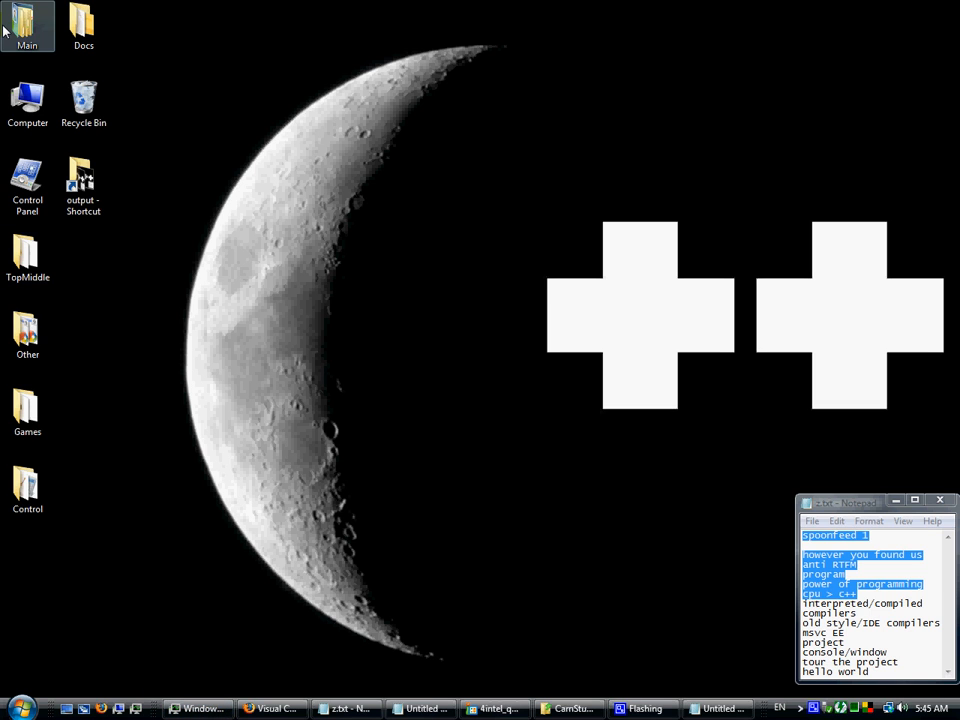
{"action": "left_click", "coordinate": [28, 258]}
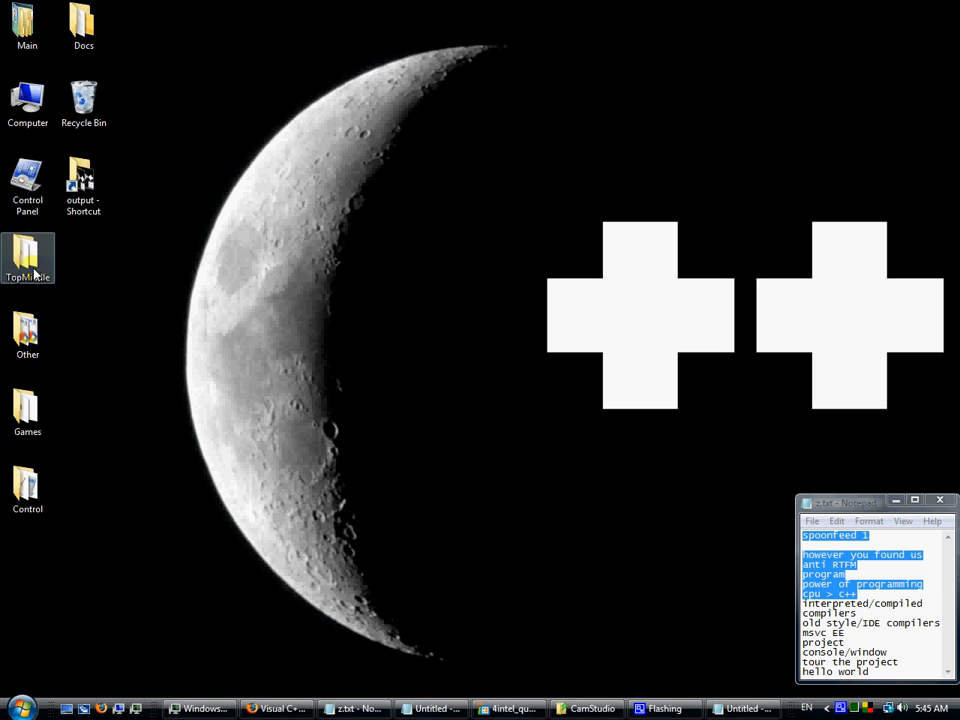
{"action": "double_click", "coordinate": [28, 258]}
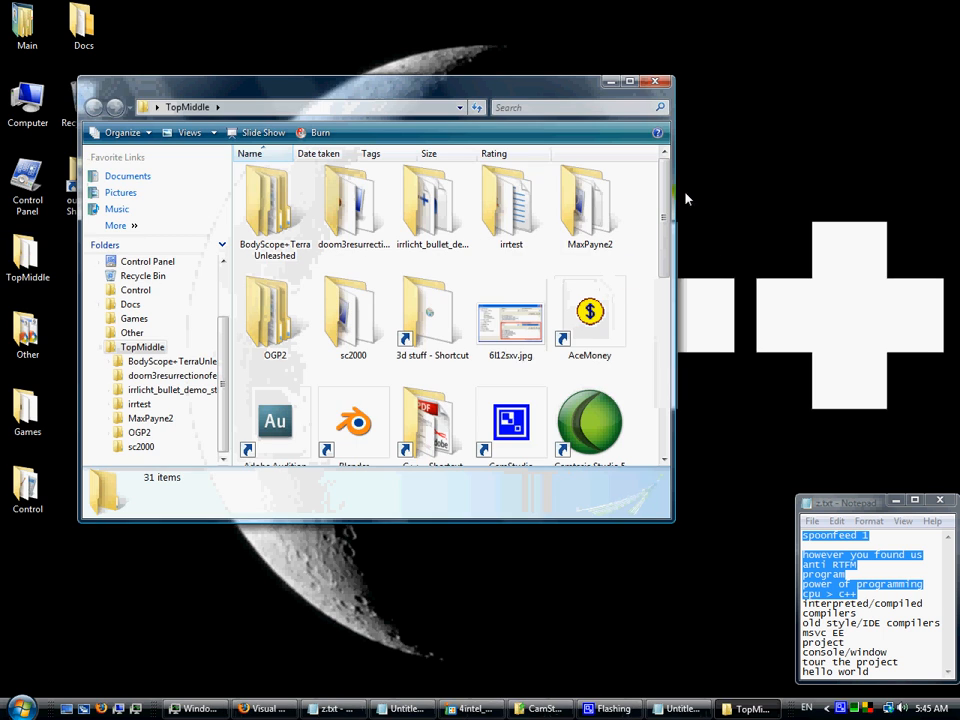
Step: Launch Microsoft Visual Studio 2008 from its shortcut in the folder
{"action": "scroll", "scroll_direction": "down", "scroll_amount": 3}
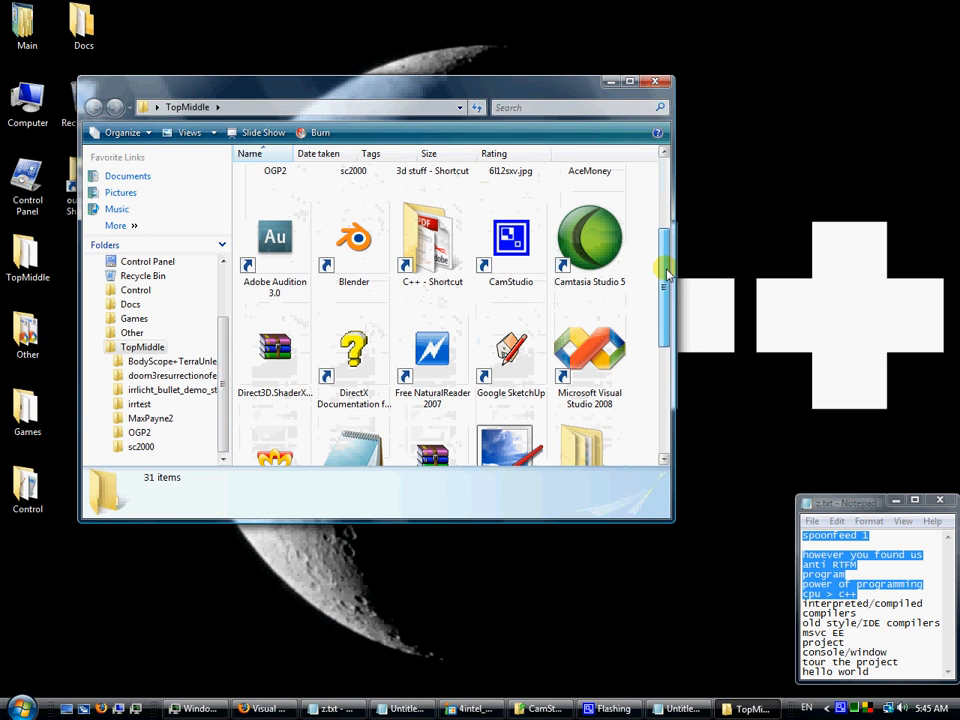
{"action": "scroll", "scroll_direction": "down", "scroll_amount": 3}
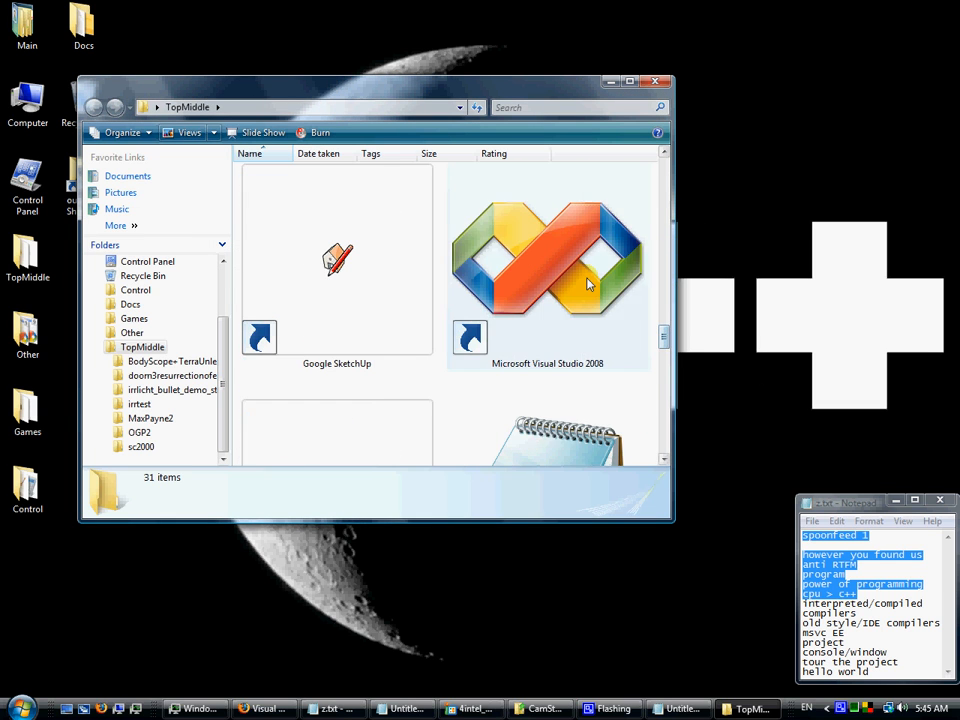
{"action": "left_click", "coordinate": [548, 256]}
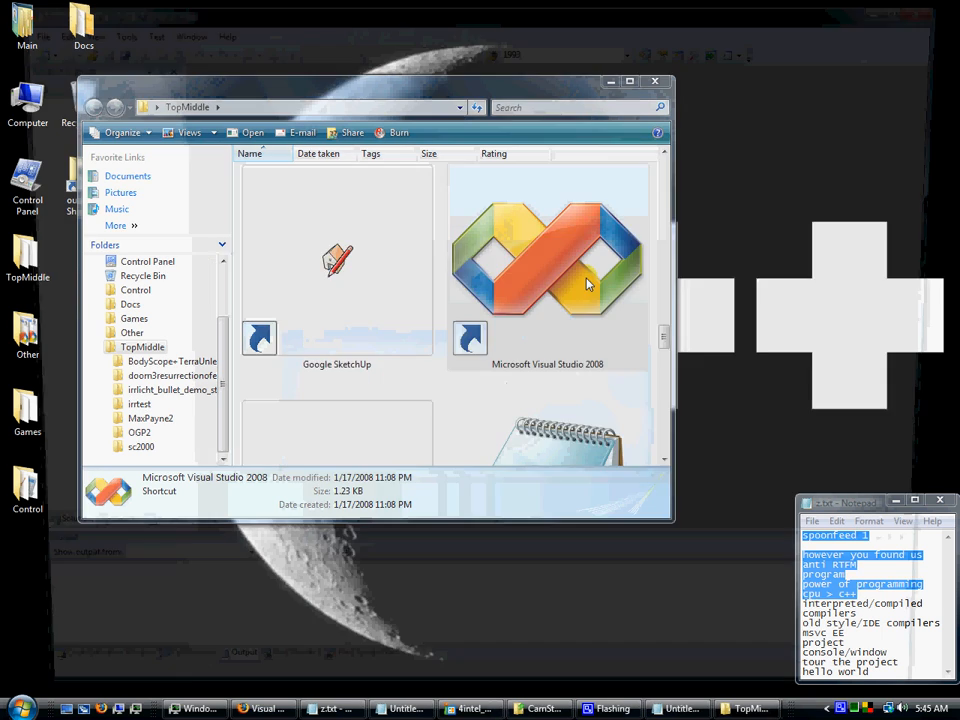
{"action": "double_click", "coordinate": [548, 260]}
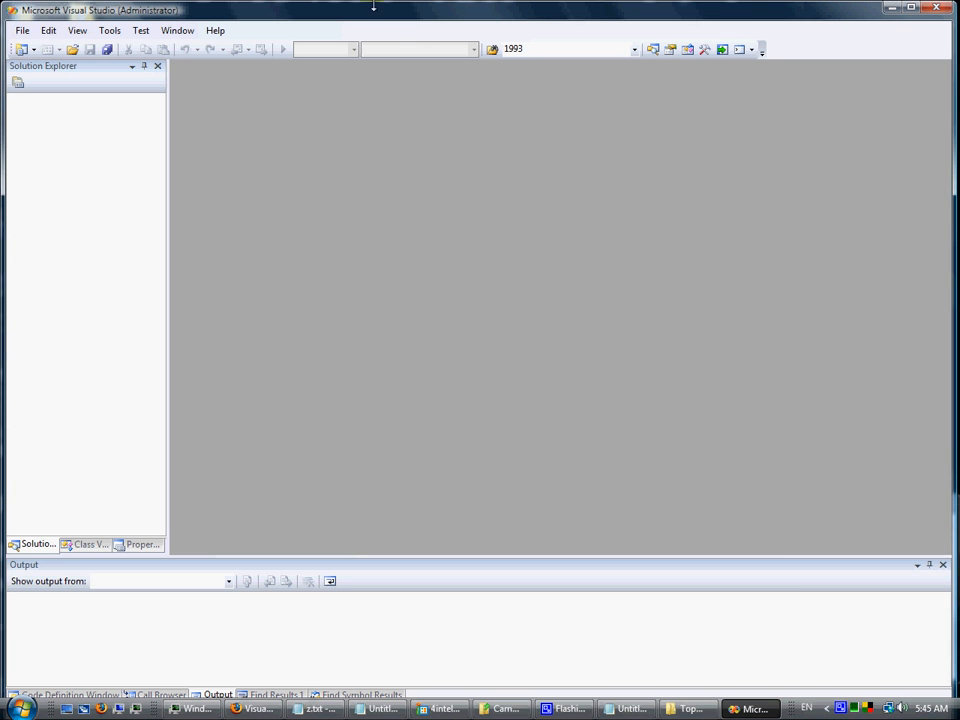
{"action": "mouse_move", "coordinate": [736, 16]}
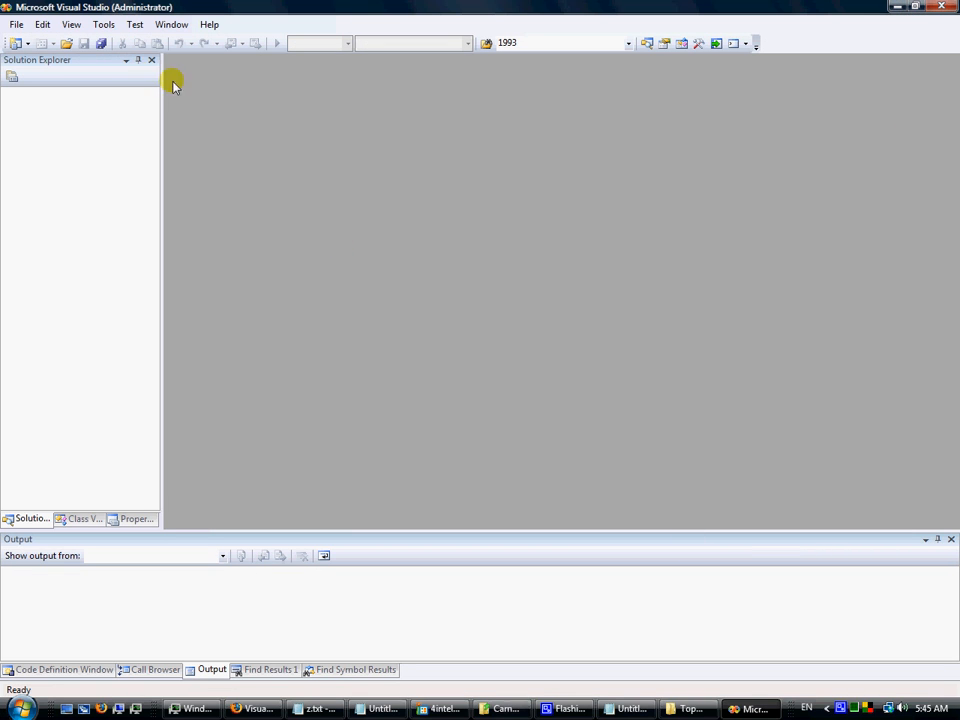
{"action": "mouse_move", "coordinate": [390, 114]}
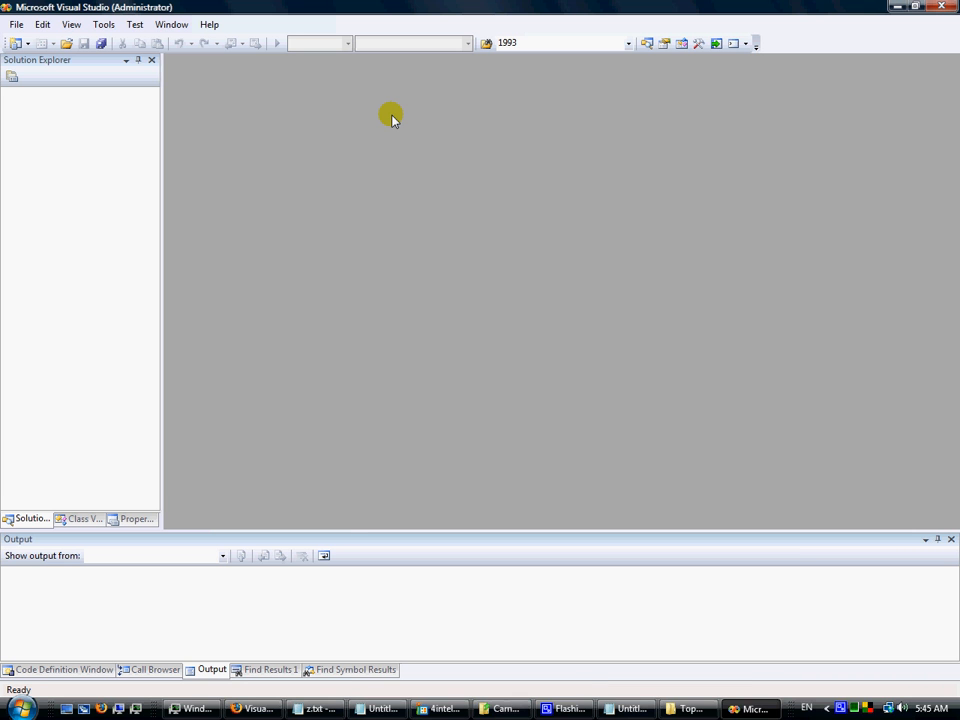
Step: Dismiss the empty Visual Studio IDE to return to the TopMiddle folder
{"action": "left_click", "coordinate": [258, 708]}
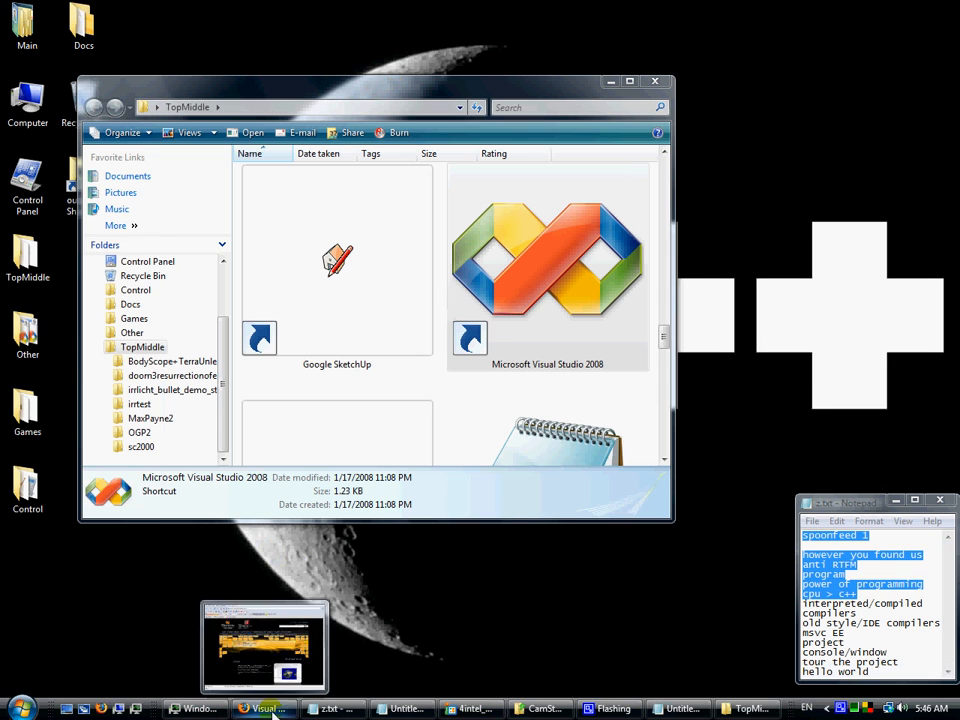
Step: Bring Firefox forward and browse the Visual C++ 2008 Express page down to 'Easy to Learn'
{"action": "left_click", "coordinate": [264, 708]}
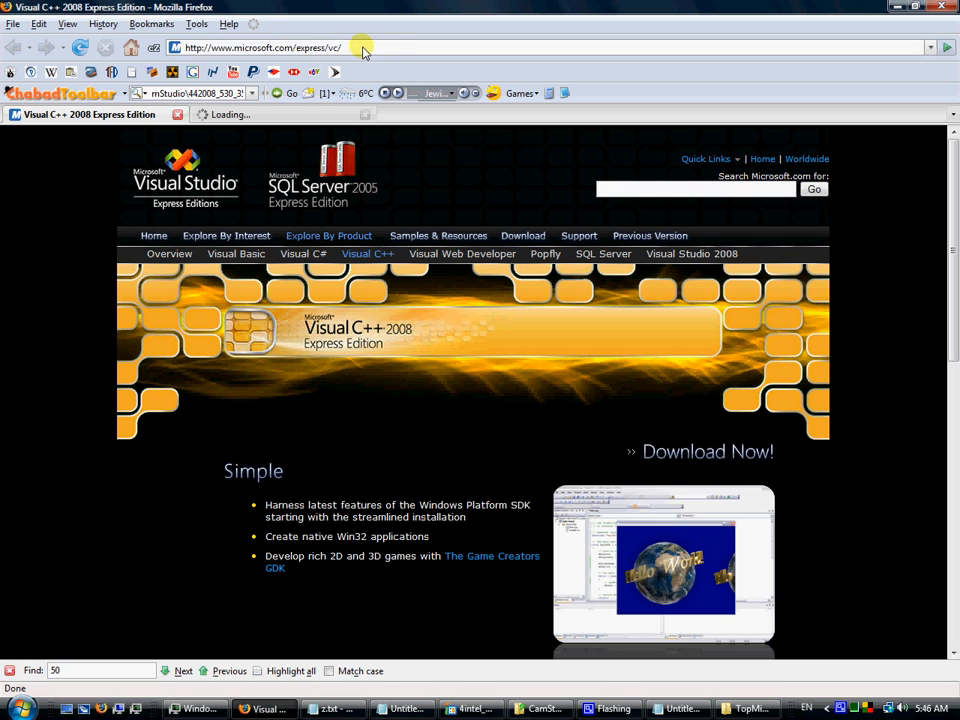
{"action": "scroll", "scroll_direction": "down", "scroll_amount": 3}
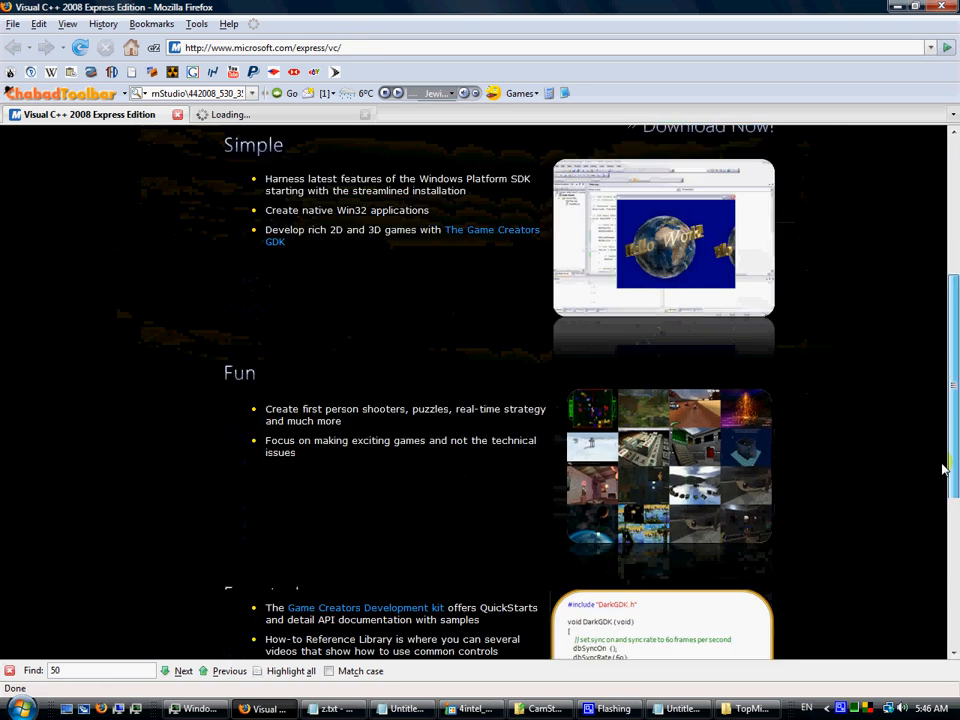
{"action": "scroll", "scroll_direction": "up", "scroll_amount": 3}
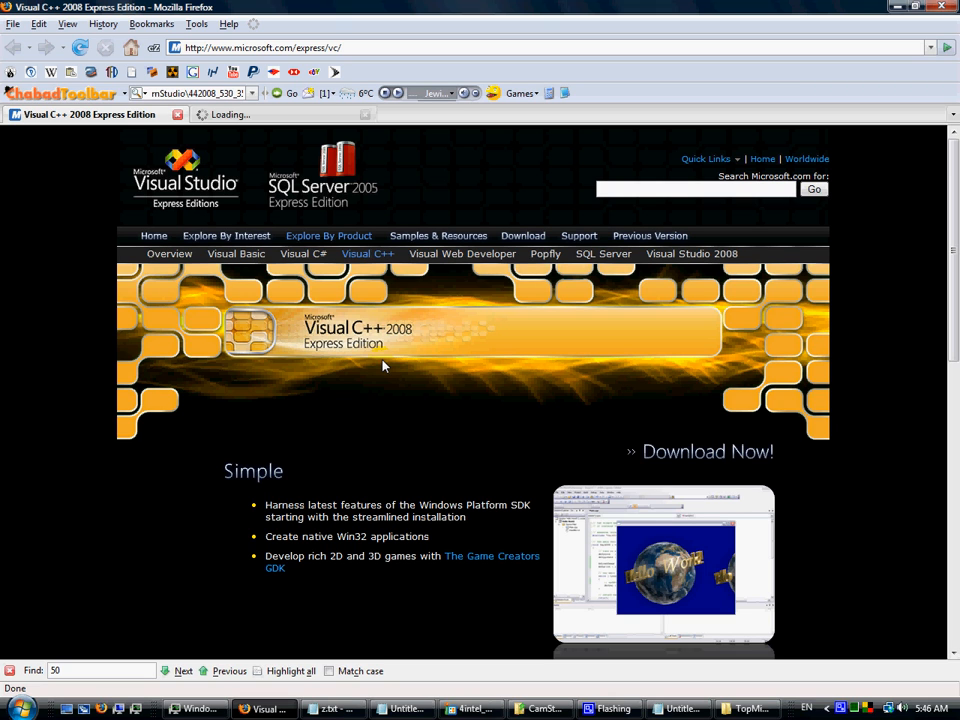
{"action": "mouse_move", "coordinate": [770, 476]}
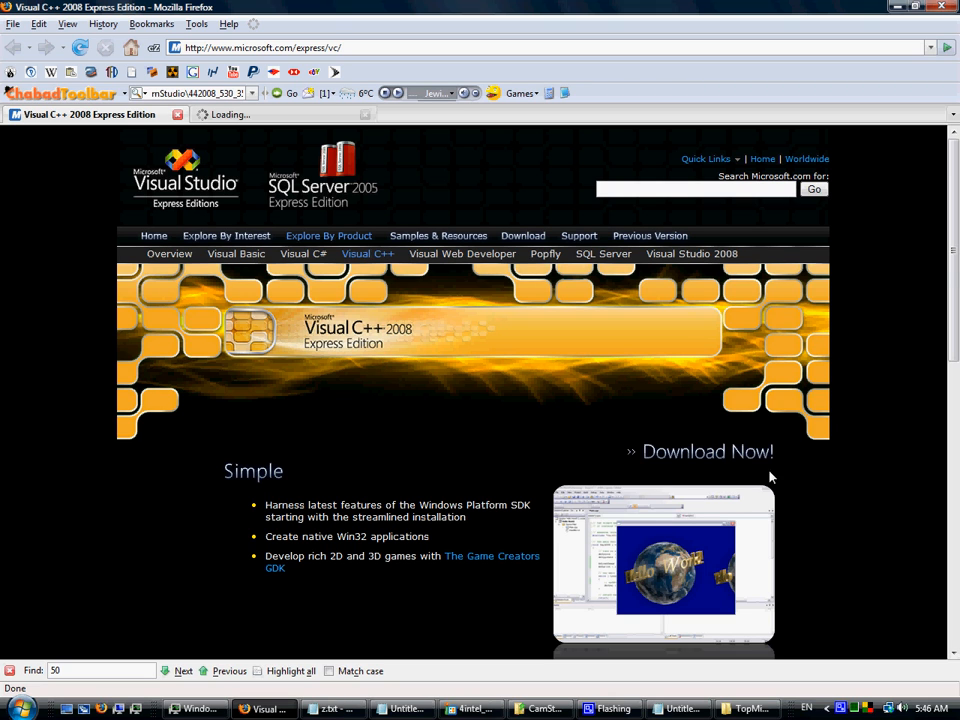
{"action": "scroll", "scroll_direction": "down", "scroll_amount": 3}
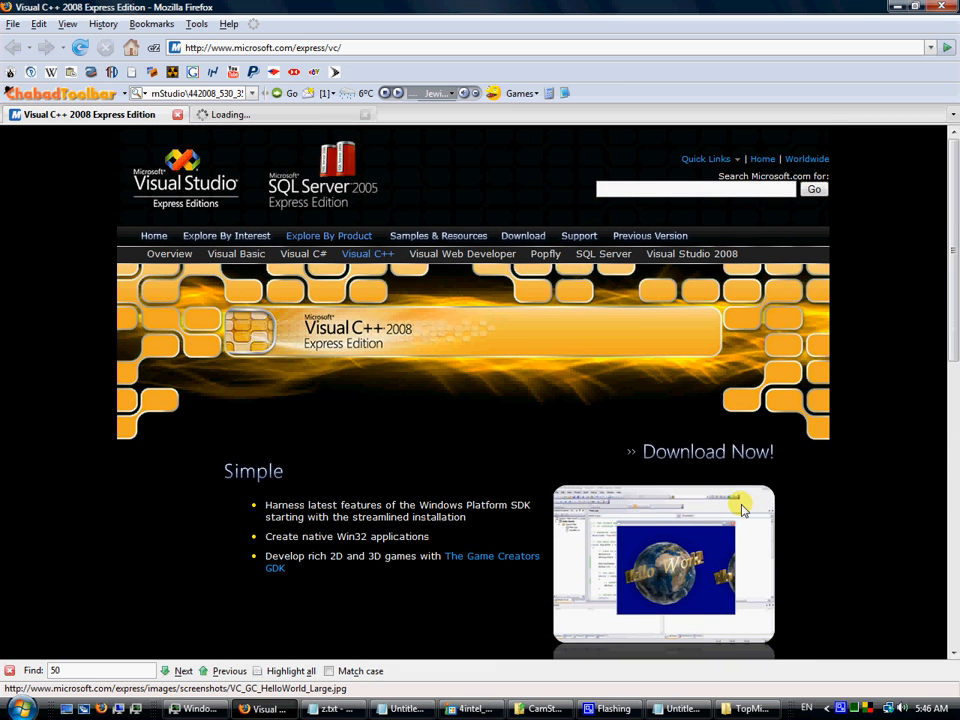
{"action": "mouse_move", "coordinate": [956, 500]}
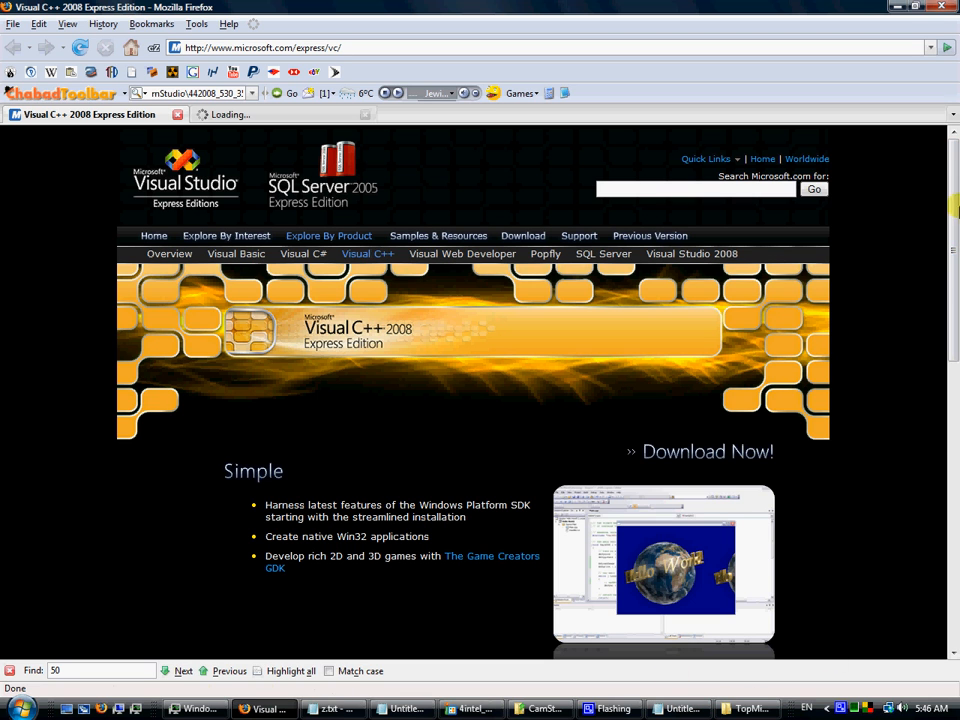
{"action": "scroll", "scroll_direction": "down", "scroll_amount": 3}
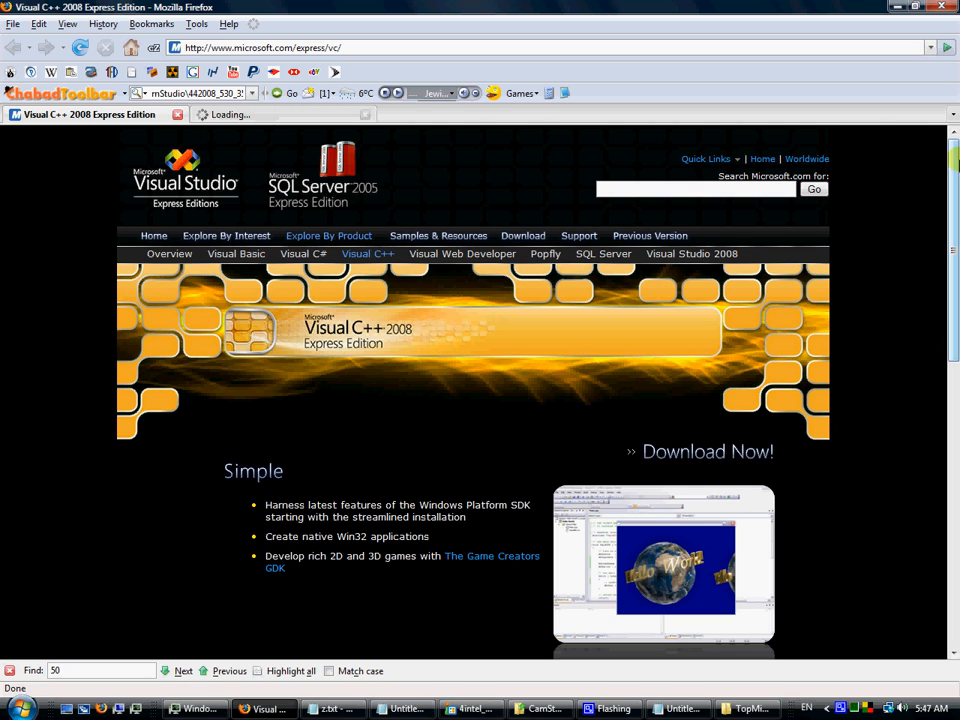
{"action": "scroll", "scroll_direction": "down", "scroll_amount": 3}
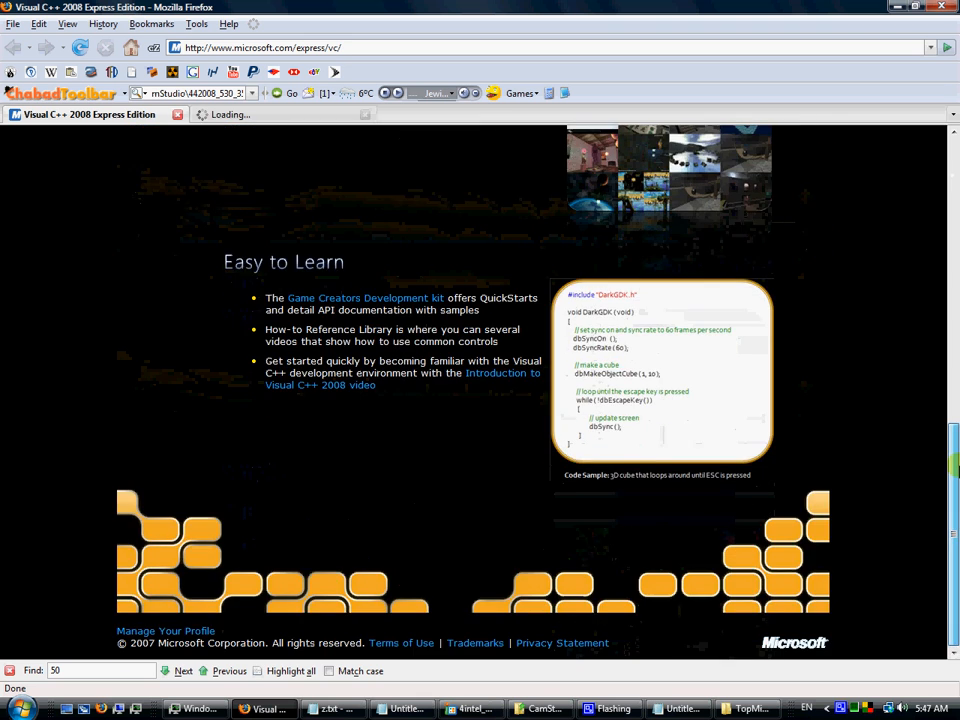